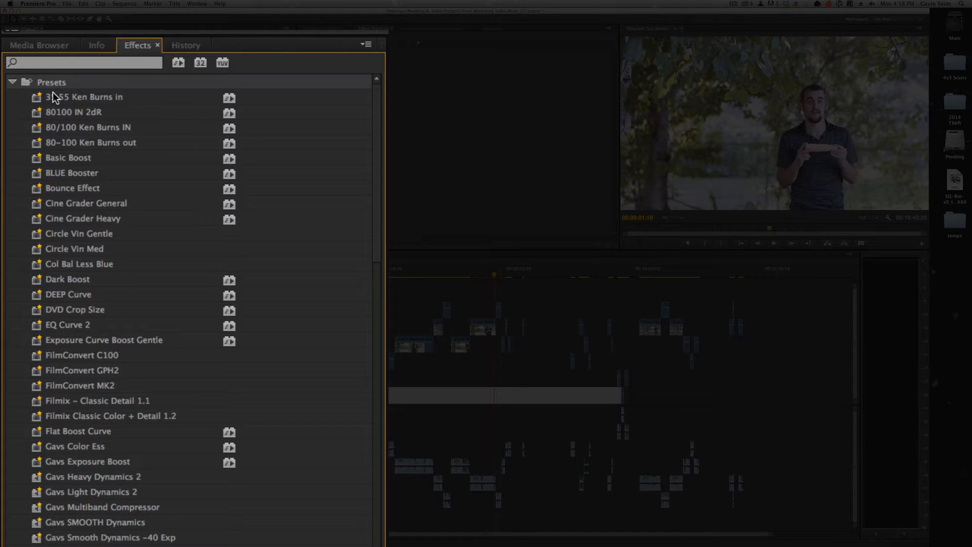
- Select the 35 55 Ken Burns in preset at the top of the custom presets list
left_click(84, 96)
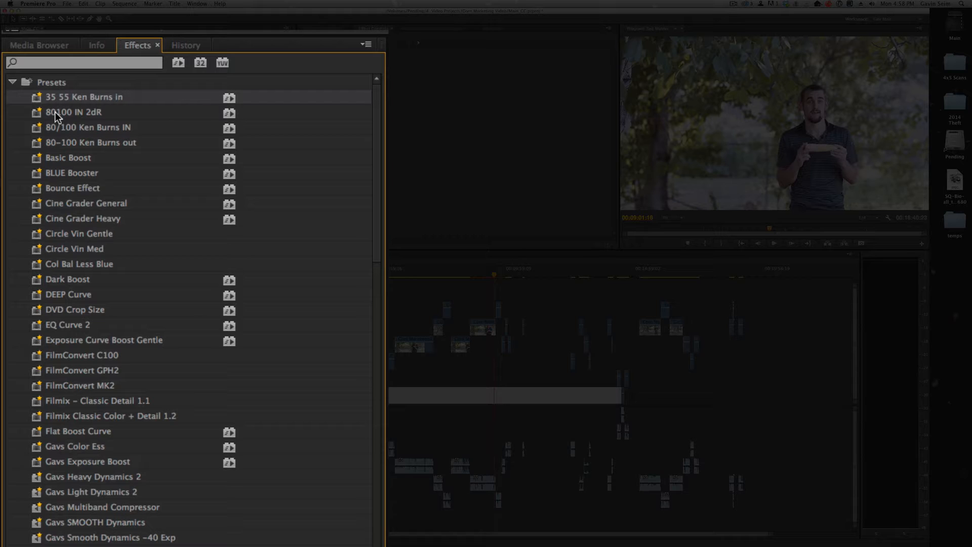
mouse_move(160, 74)
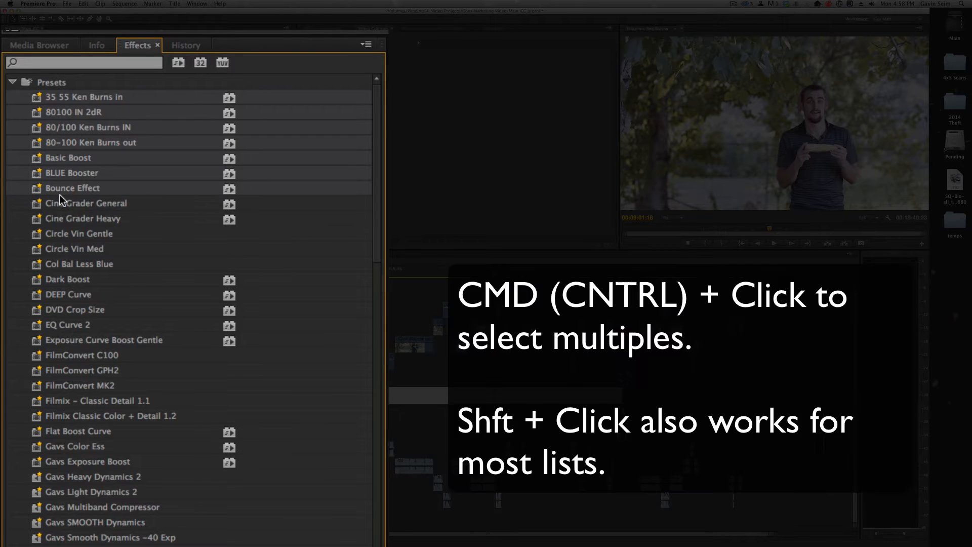
mouse_move(59, 226)
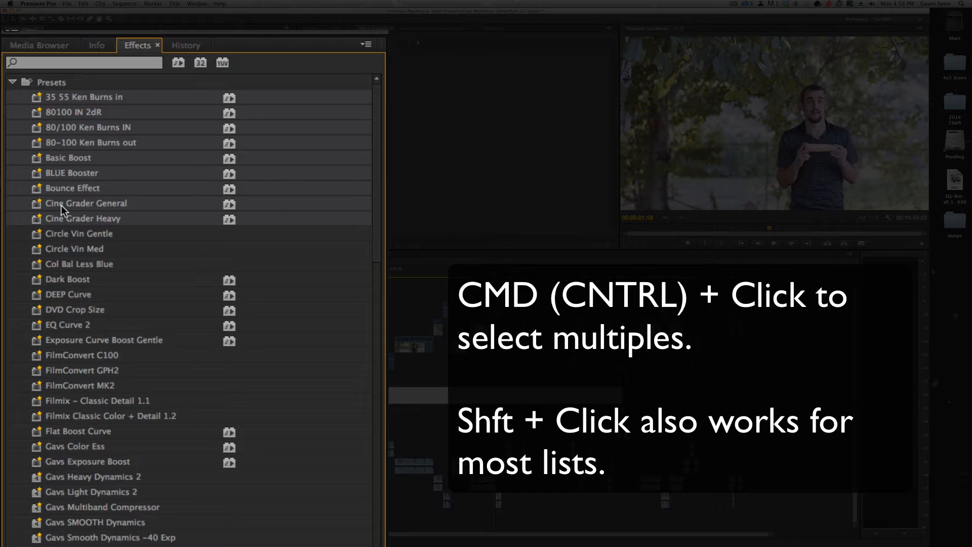
mouse_move(89, 176)
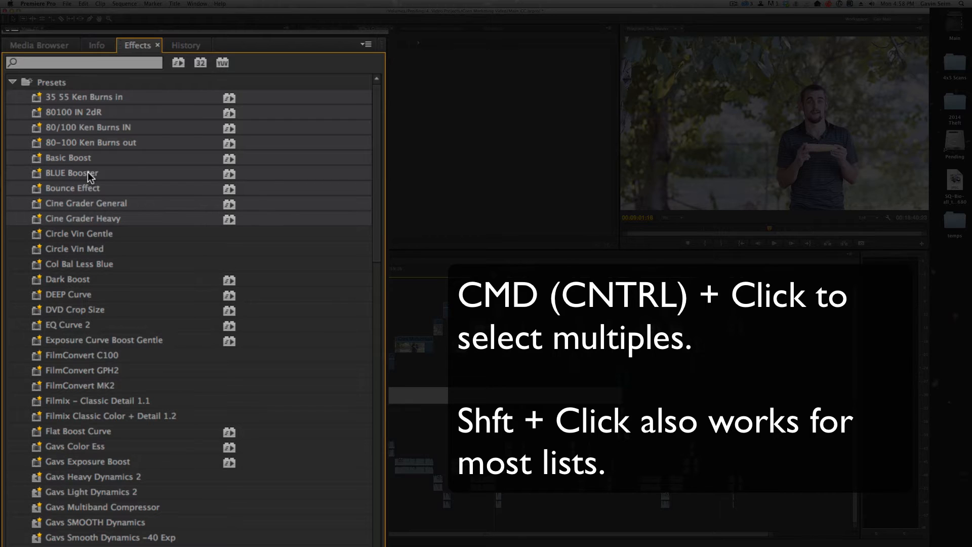
mouse_move(76, 143)
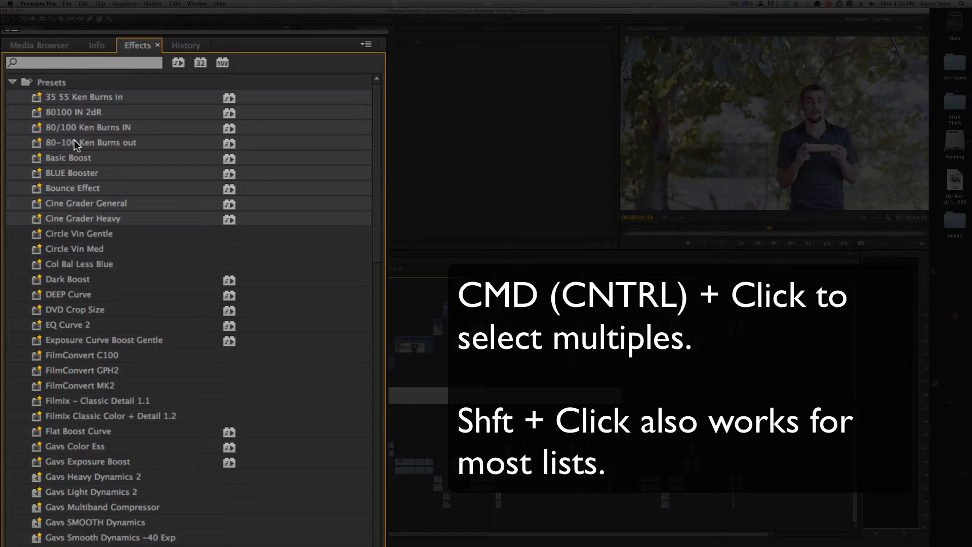
- Export the selected effect presets as a .prfpset file saved to the Desktop
right_click(74, 143)
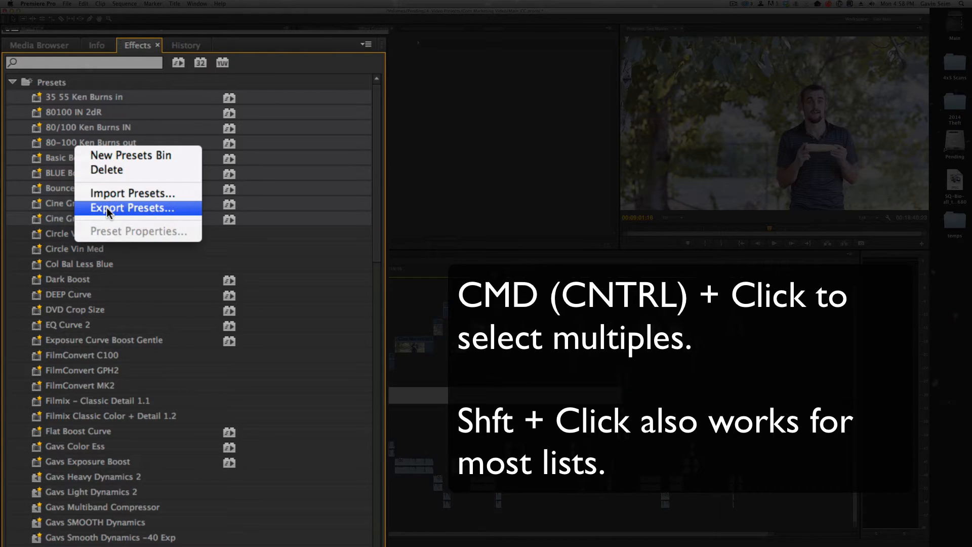
left_click(131, 208)
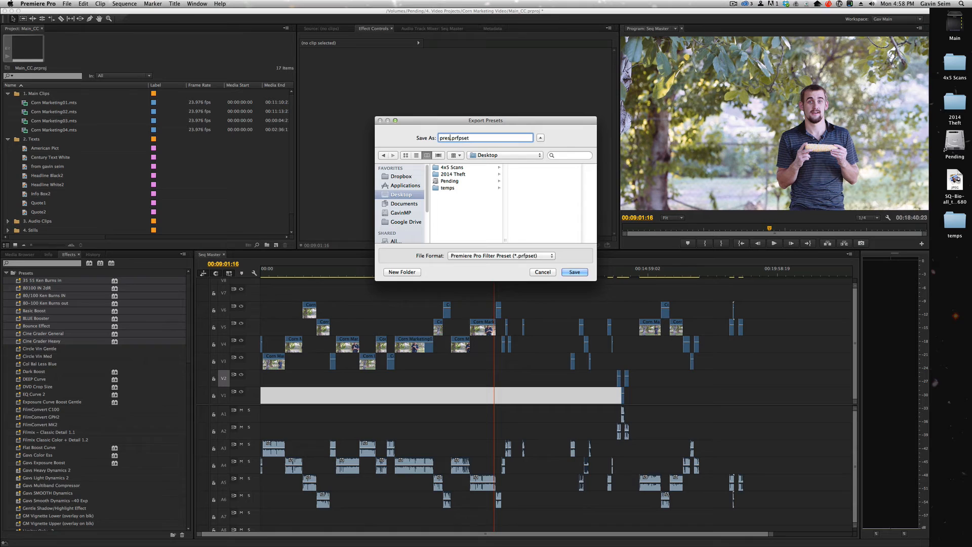
left_click(573, 271)
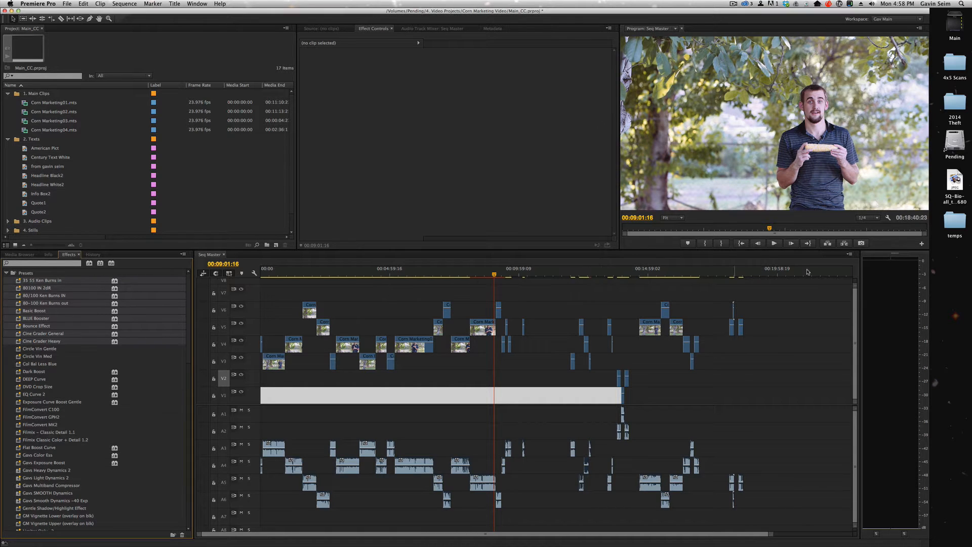
left_click(953, 263)
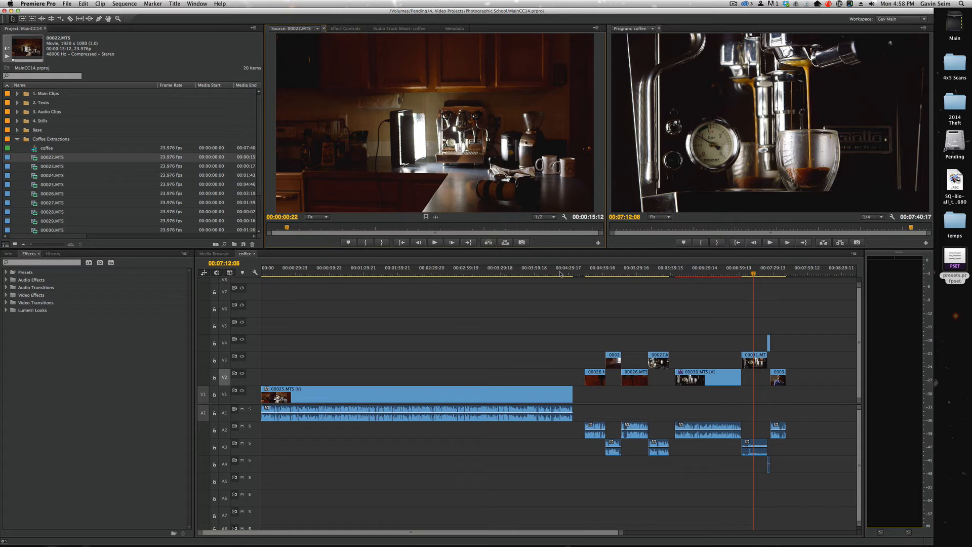
- Import presets.prfpset from the Desktop into the CC 2014 project's Presets bin
left_click(7, 273)
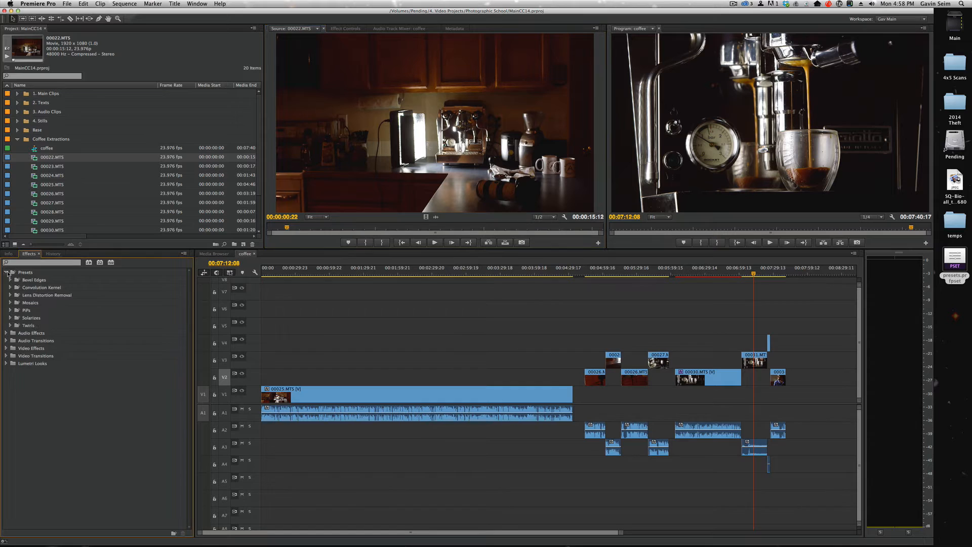
left_click(10, 272)
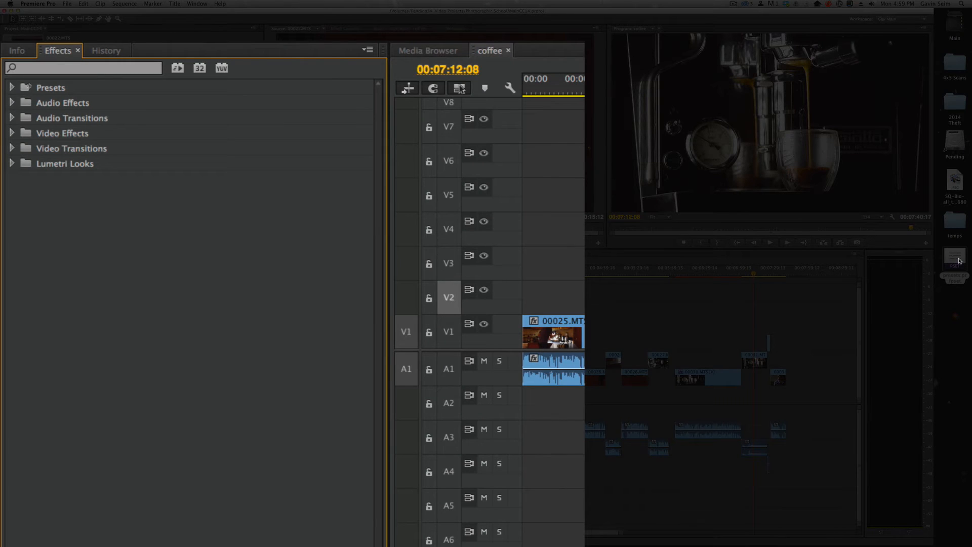
left_click(369, 50)
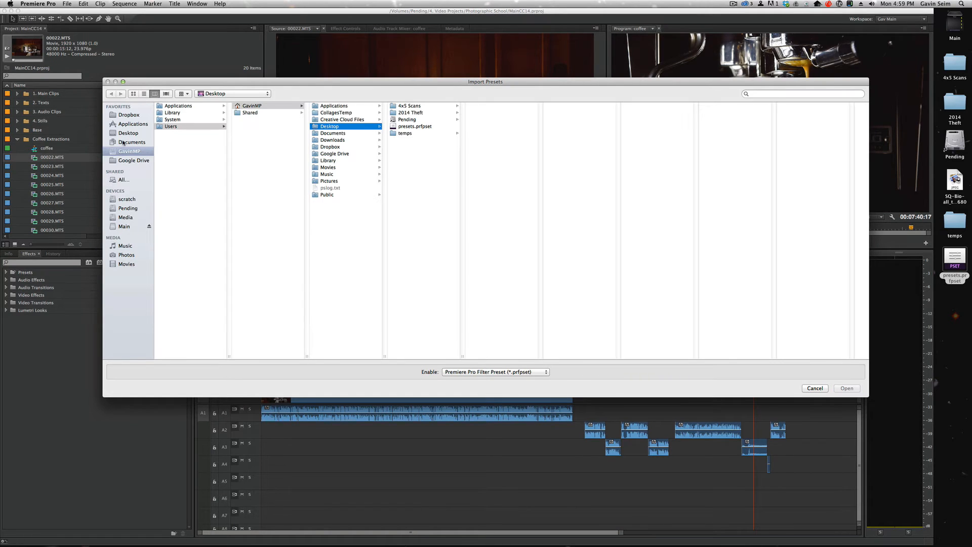
left_click(414, 125)
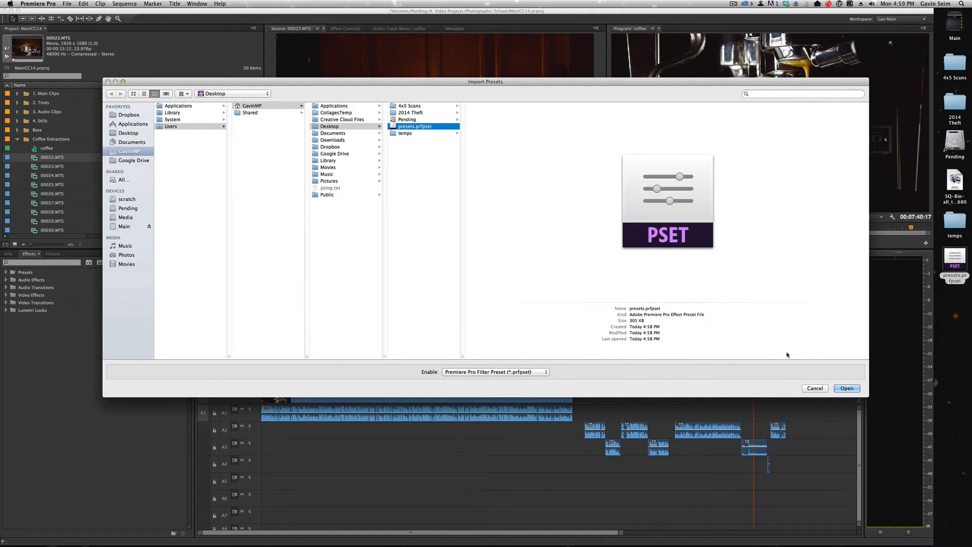
left_click(846, 388)
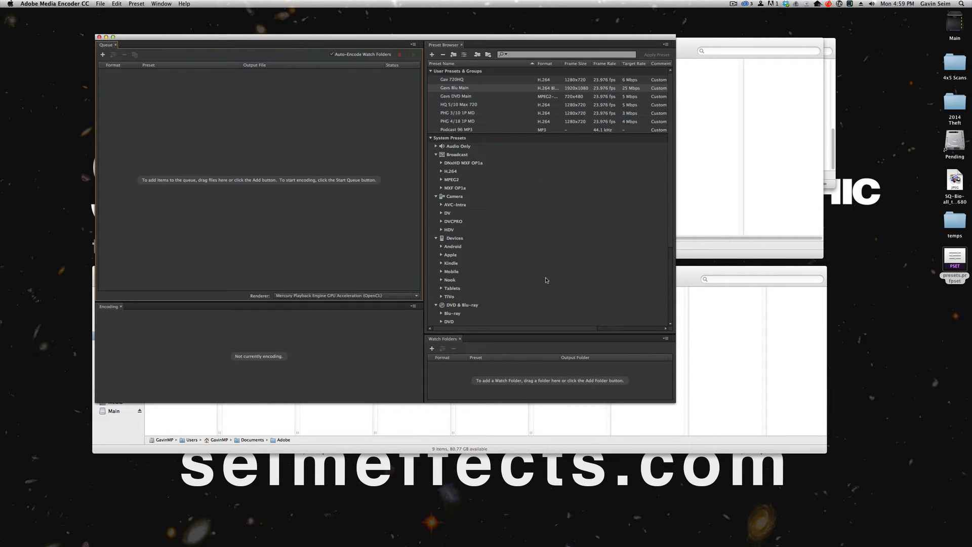
mouse_move(462, 79)
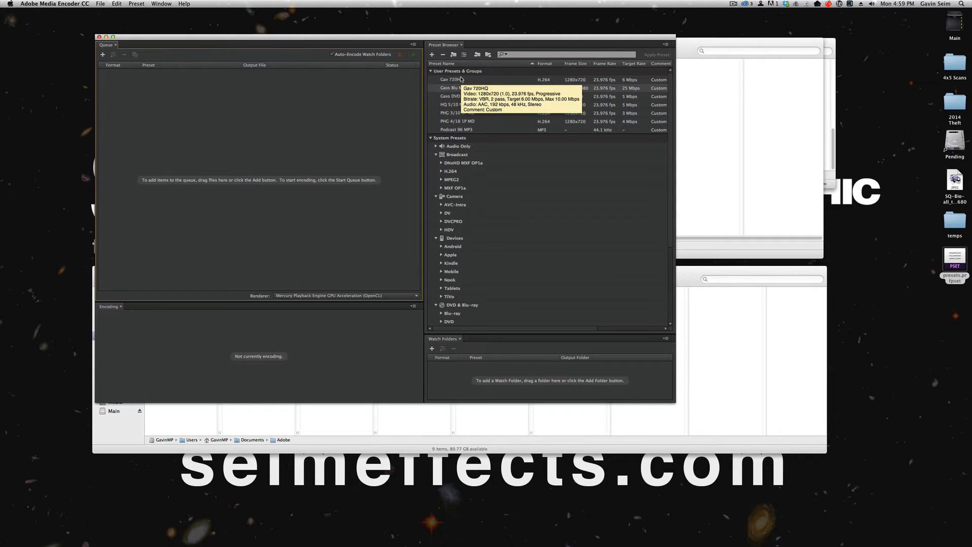
mouse_move(396, 119)
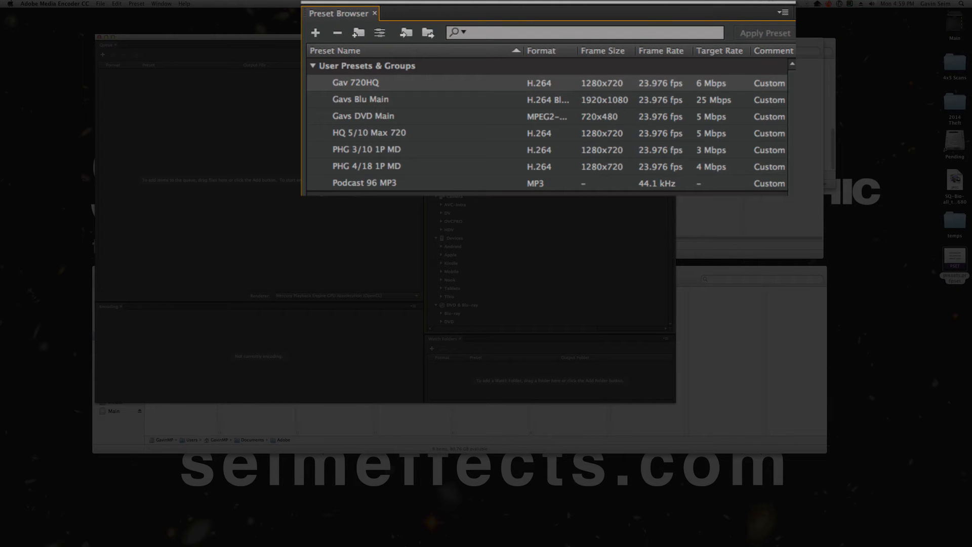
mouse_move(355, 82)
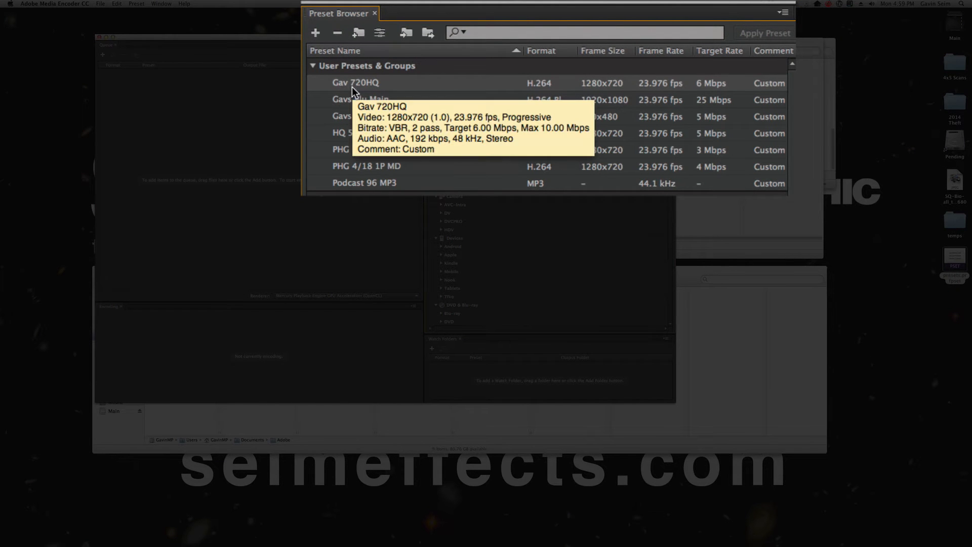
- Export the user encoding presets from the Preset Browser to the Desktop
scroll("down", 3)
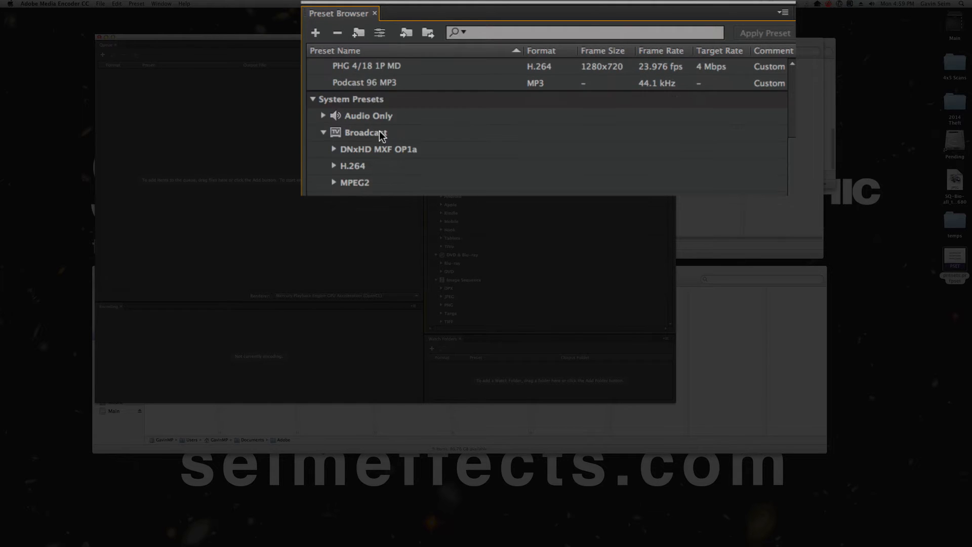
scroll("up", 3)
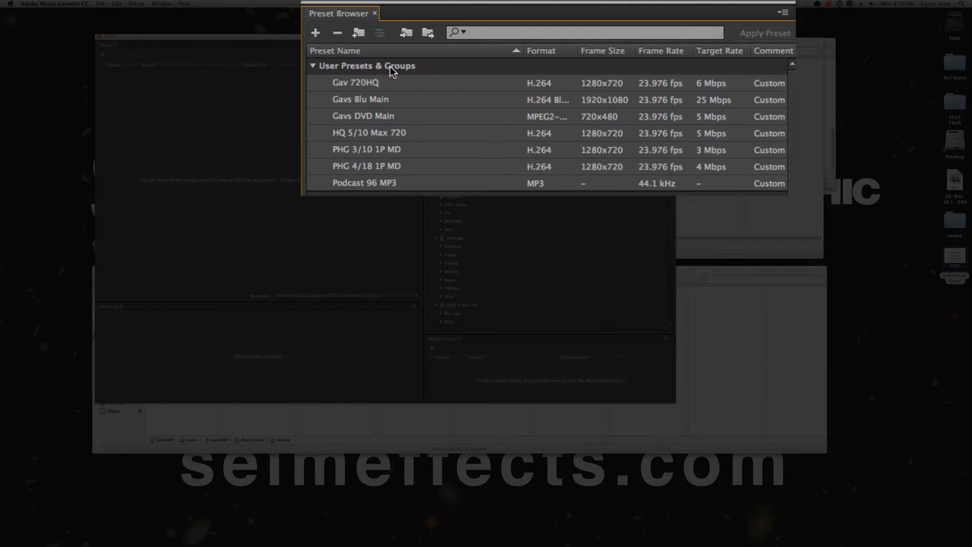
right_click(452, 87)
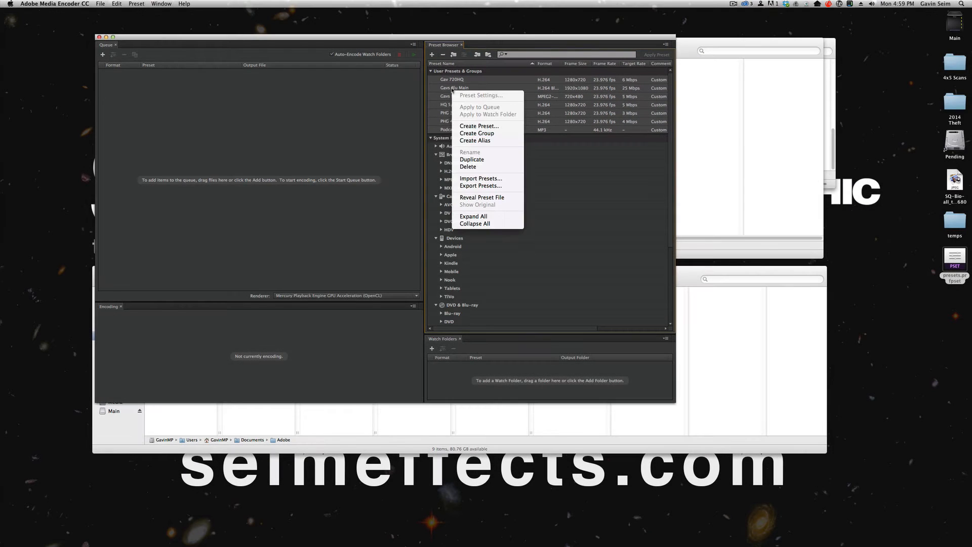
mouse_move(480, 185)
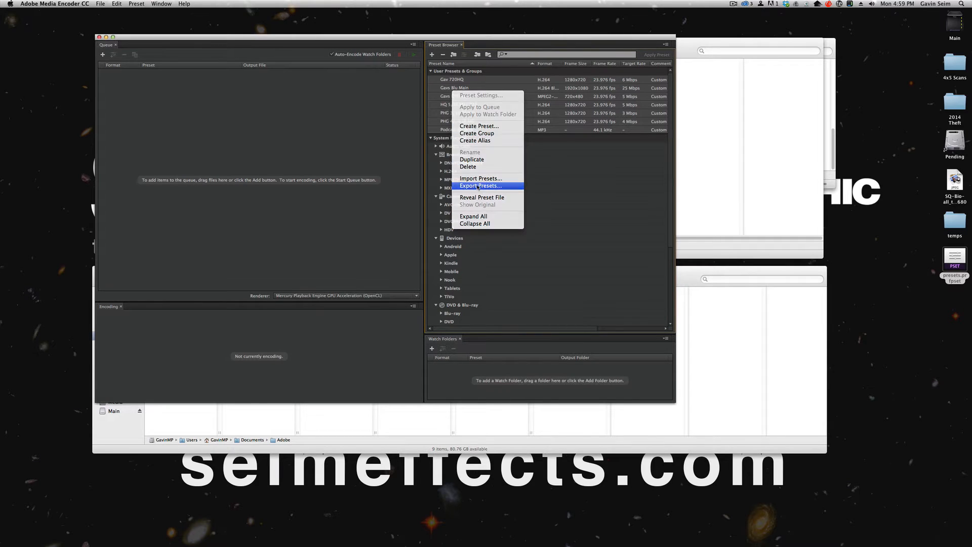
left_click(481, 187)
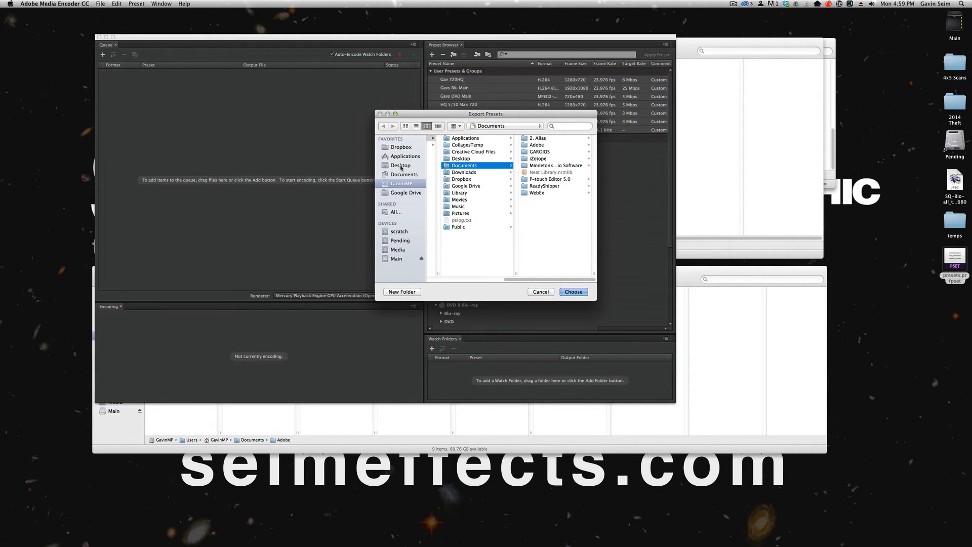
left_click(401, 165)
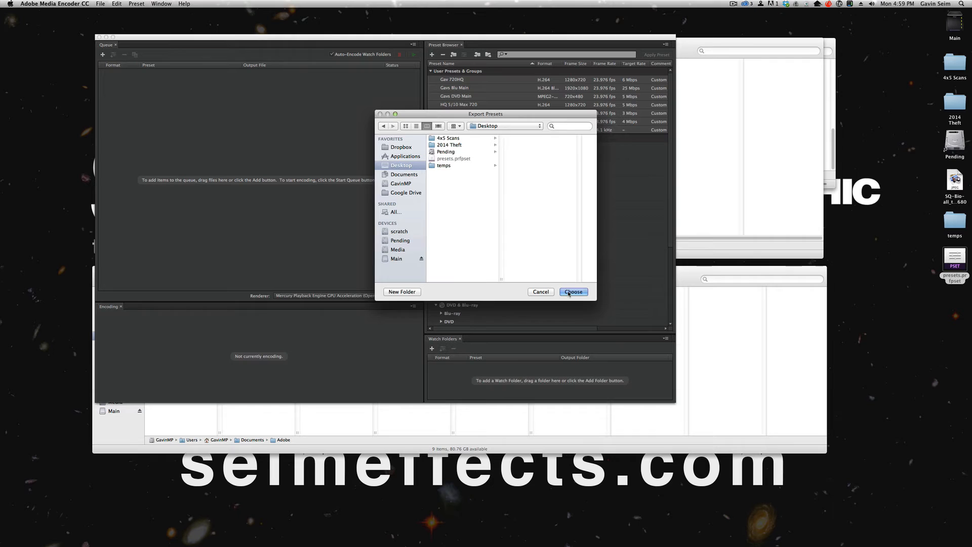
left_click(573, 291)
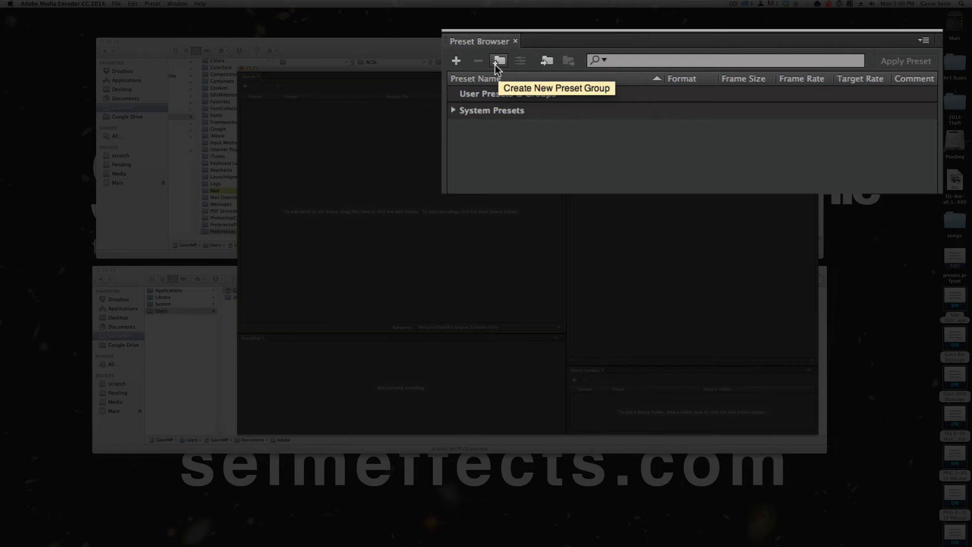
mouse_move(545, 60)
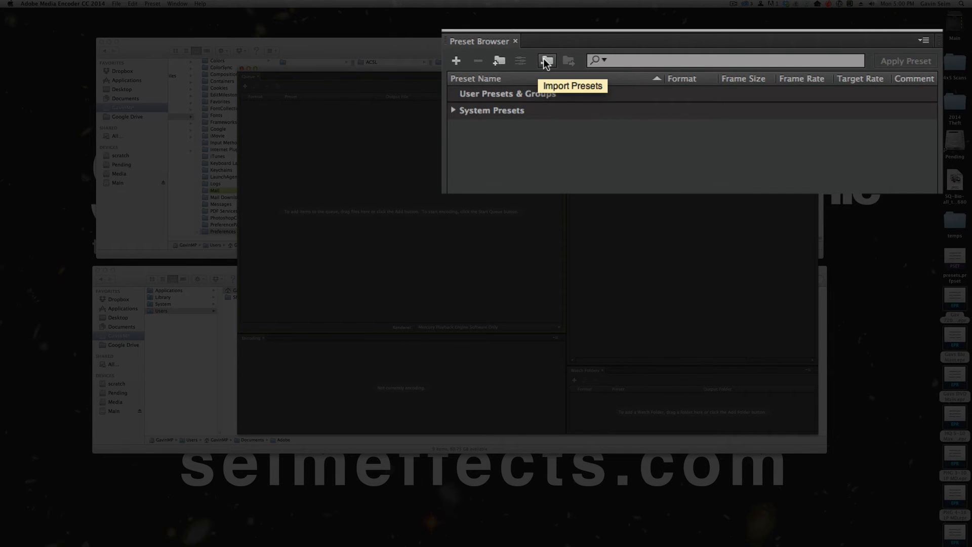
- Start Import Presets and show the exported .epr files on the Desktop
left_click(546, 59)
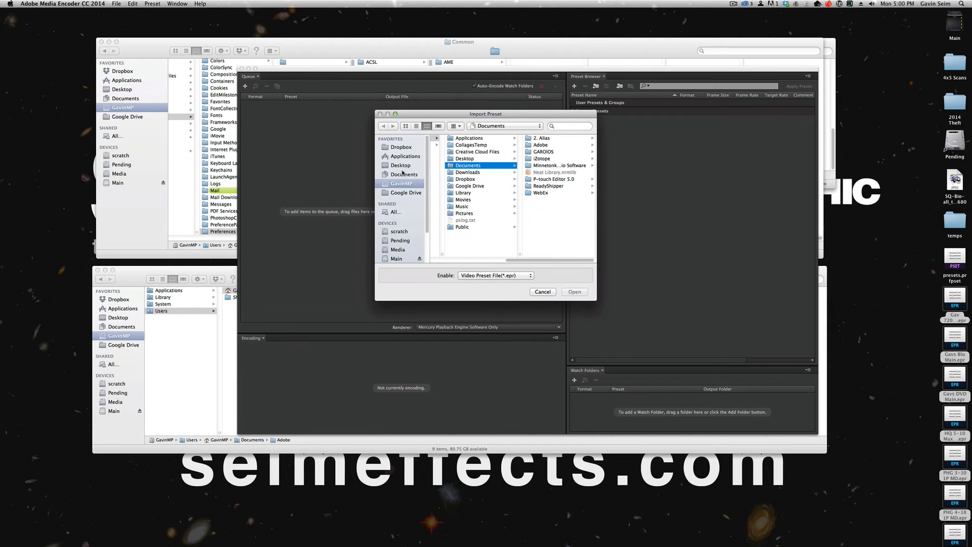
left_click(401, 165)
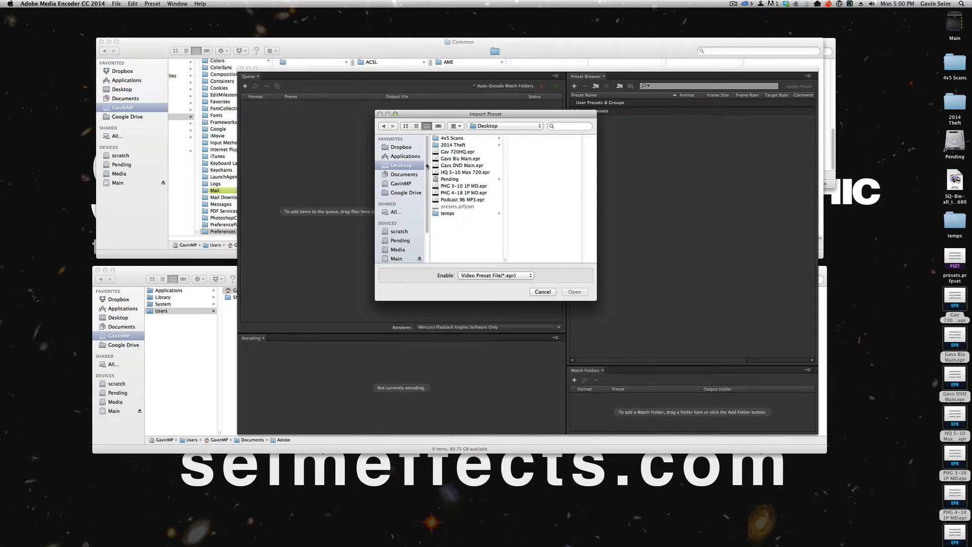
mouse_move(562, 294)
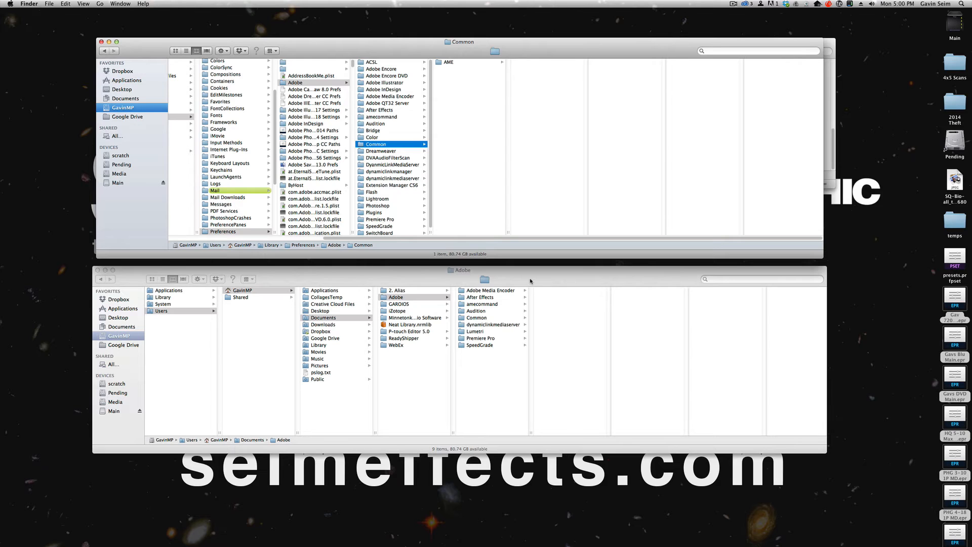
mouse_move(551, 213)
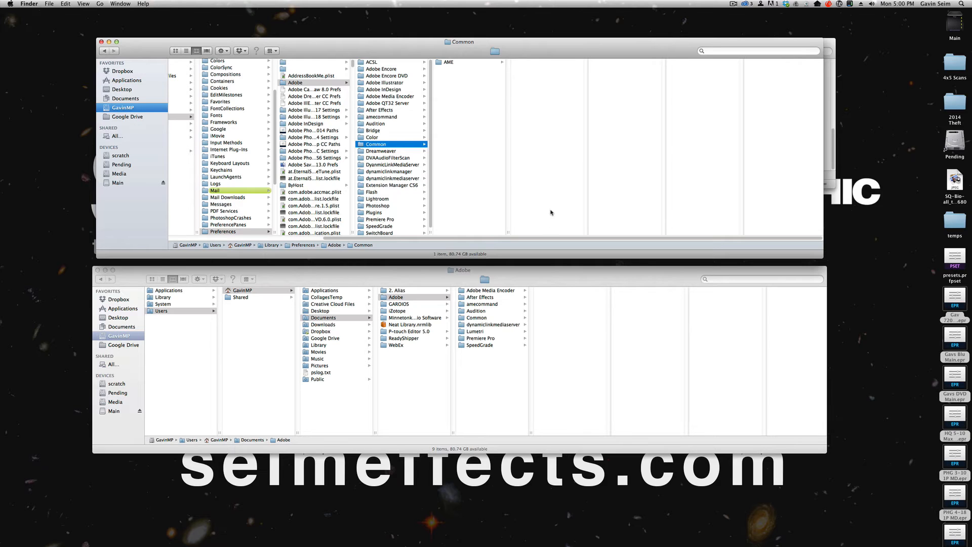
mouse_move(548, 184)
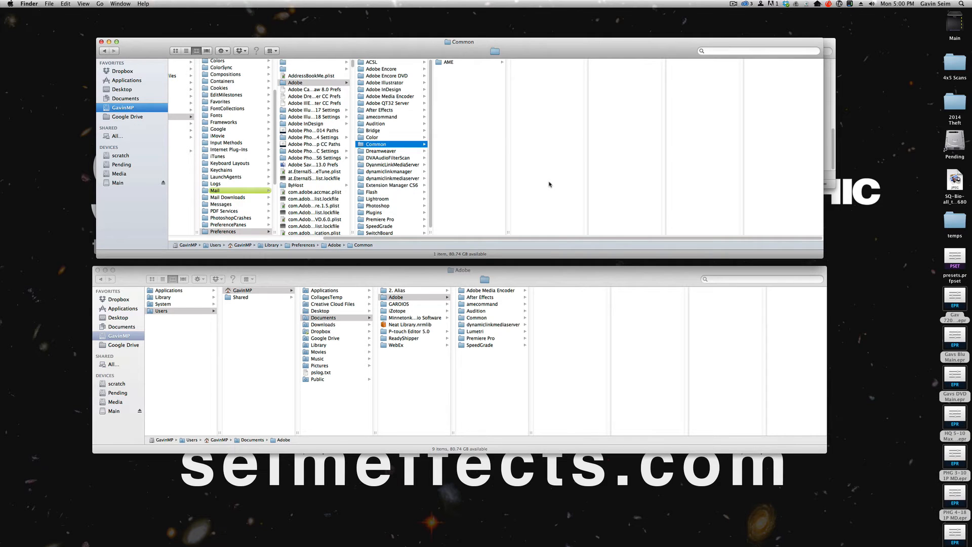
mouse_move(487, 167)
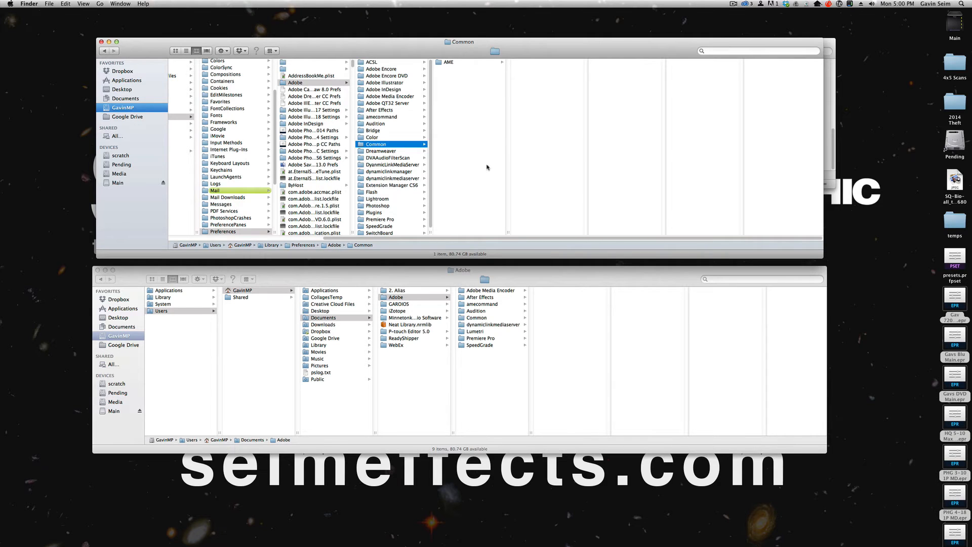
mouse_move(440, 198)
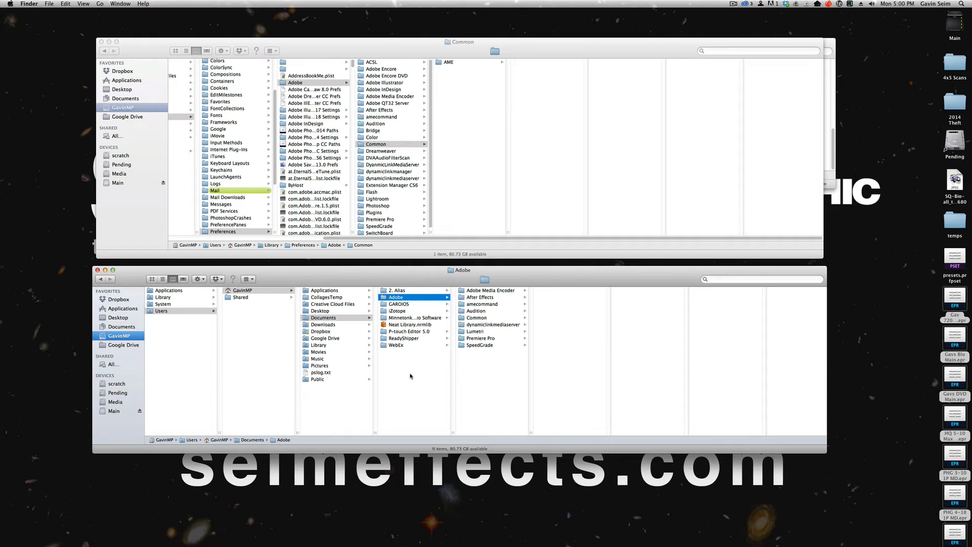
mouse_move(239, 310)
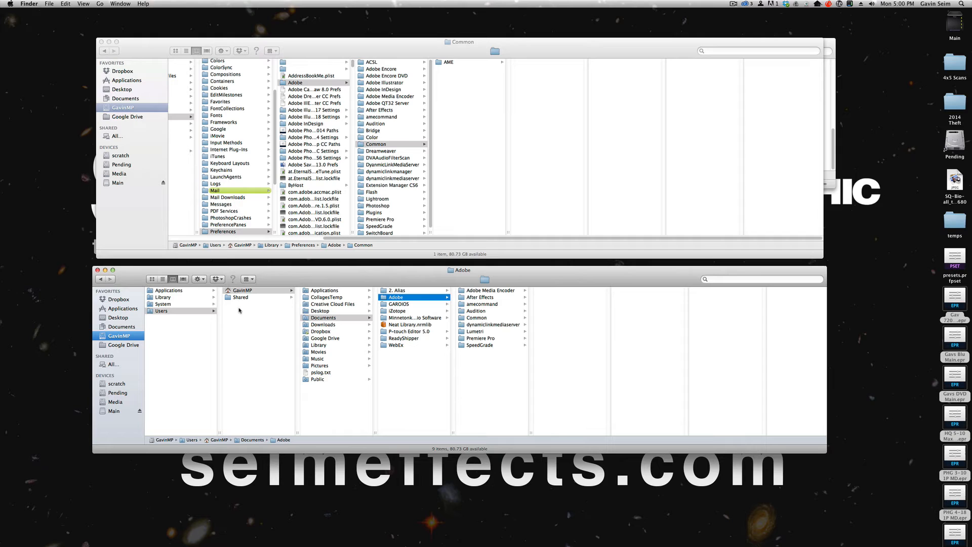
mouse_move(213, 419)
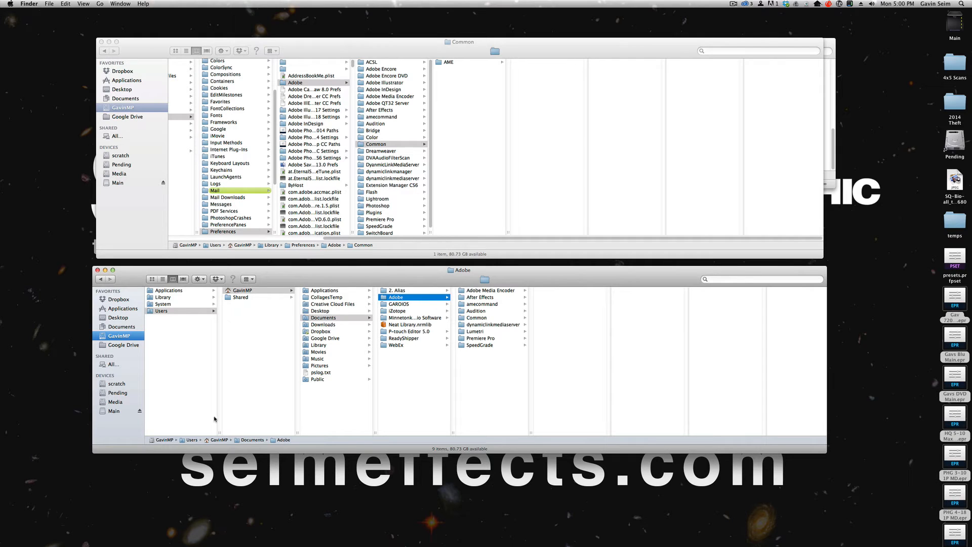
mouse_move(420, 304)
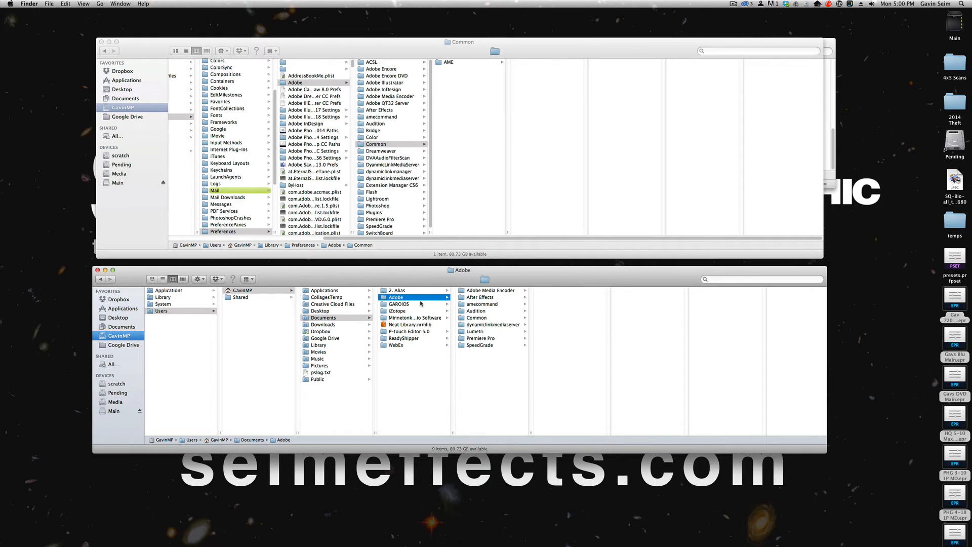
mouse_move(535, 333)
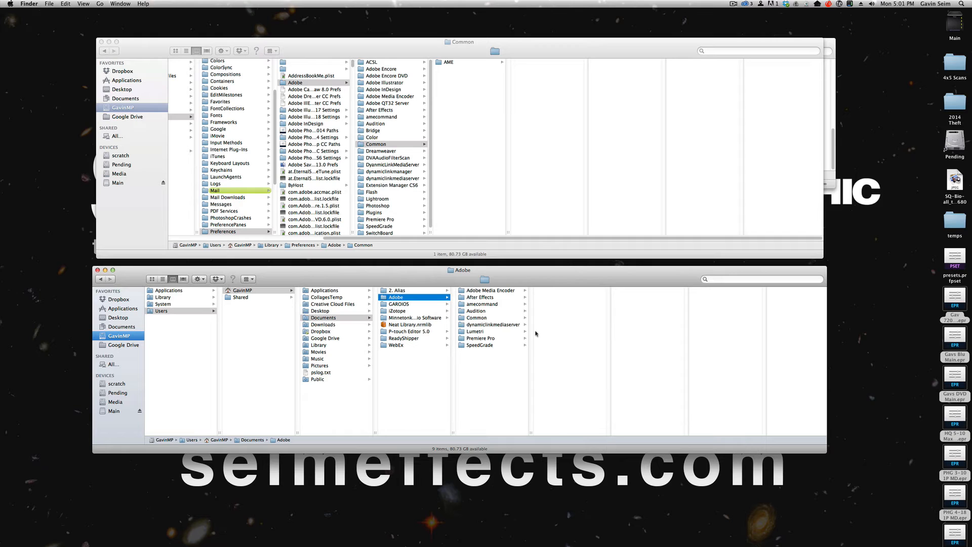
mouse_move(480, 338)
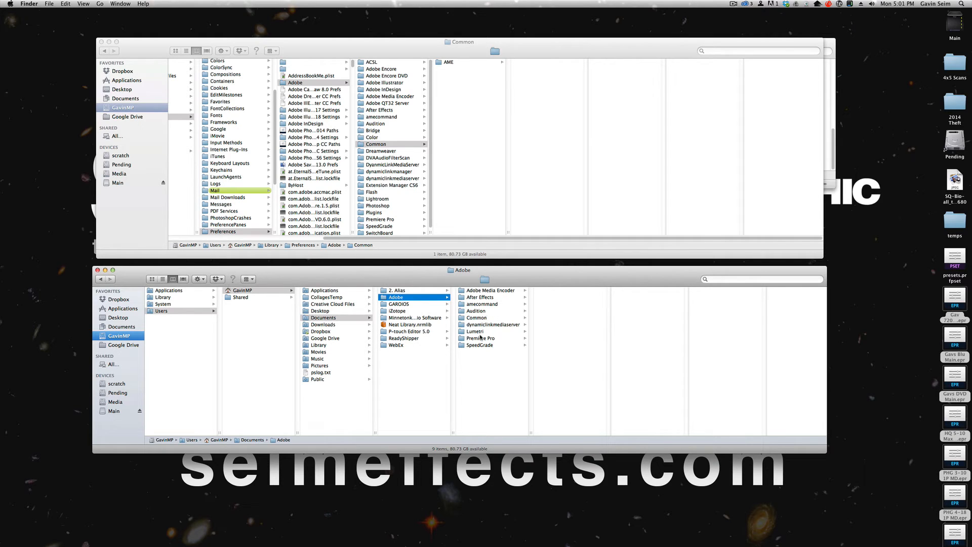
- Navigate Documents > Adobe > Premiere Pro > 7.0 into its Profile folder
left_click(481, 338)
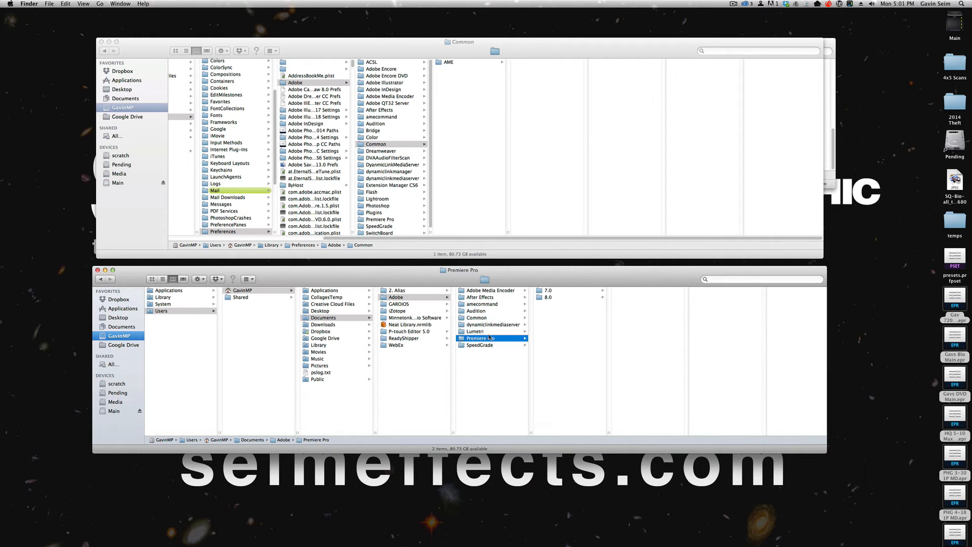
left_click(480, 296)
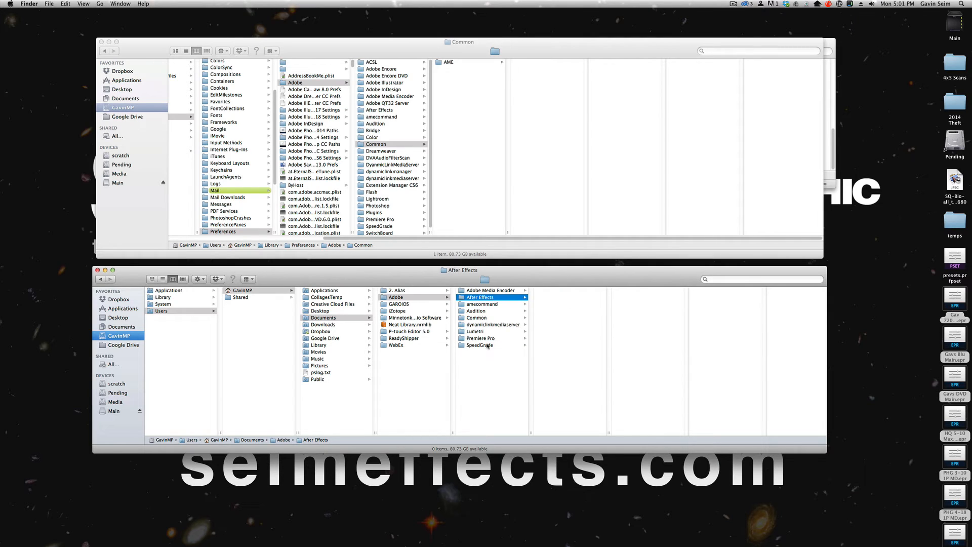
left_click(480, 338)
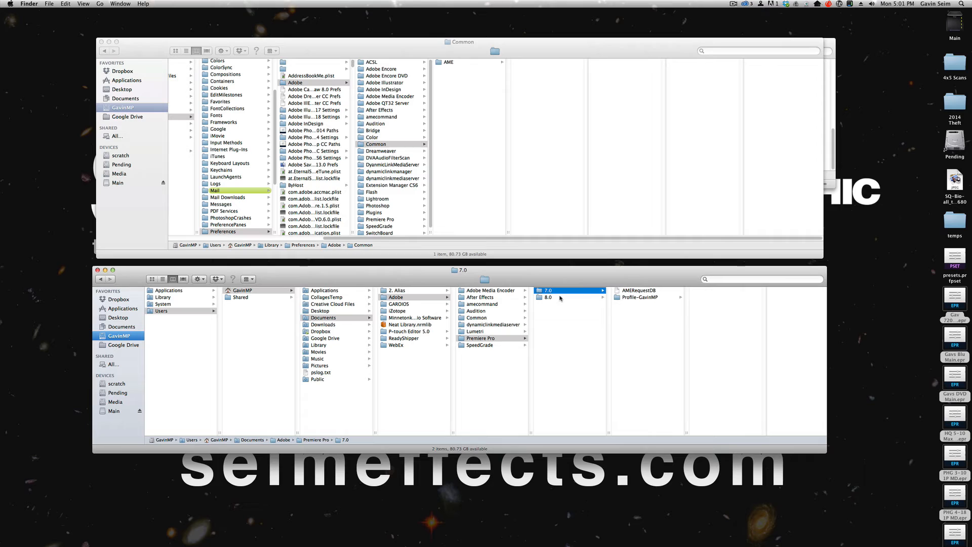
left_click(638, 297)
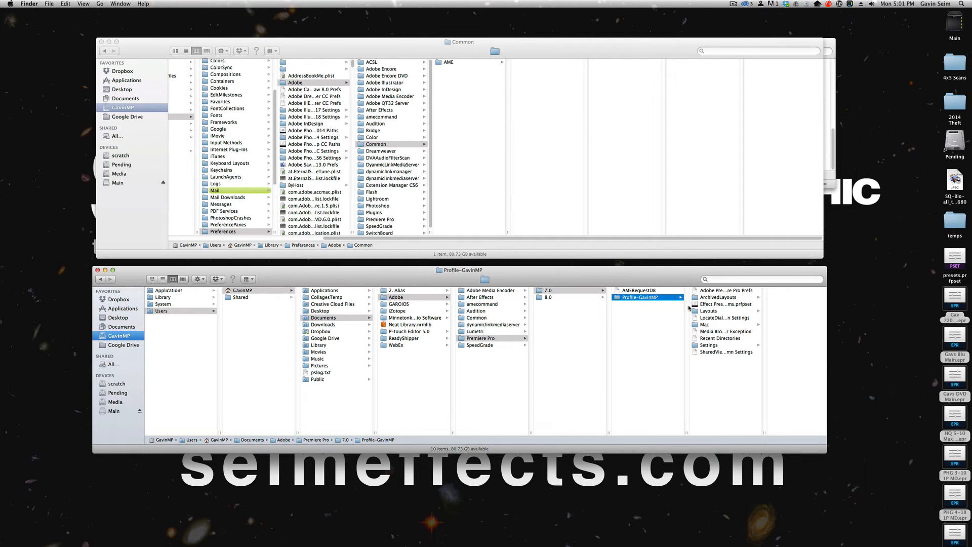
mouse_move(717, 305)
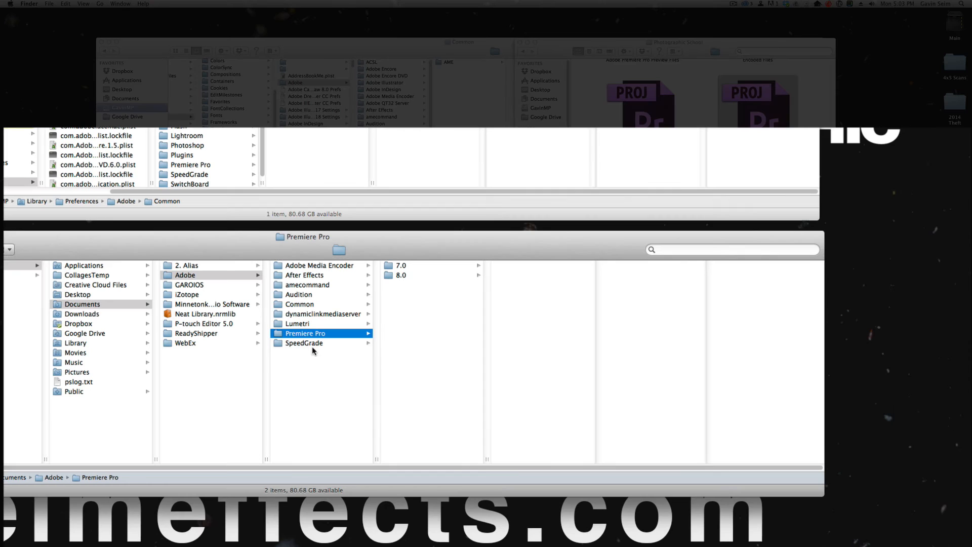
- Navigate into Premiere Pro 8.0's Profile folder in the column view
left_click(401, 275)
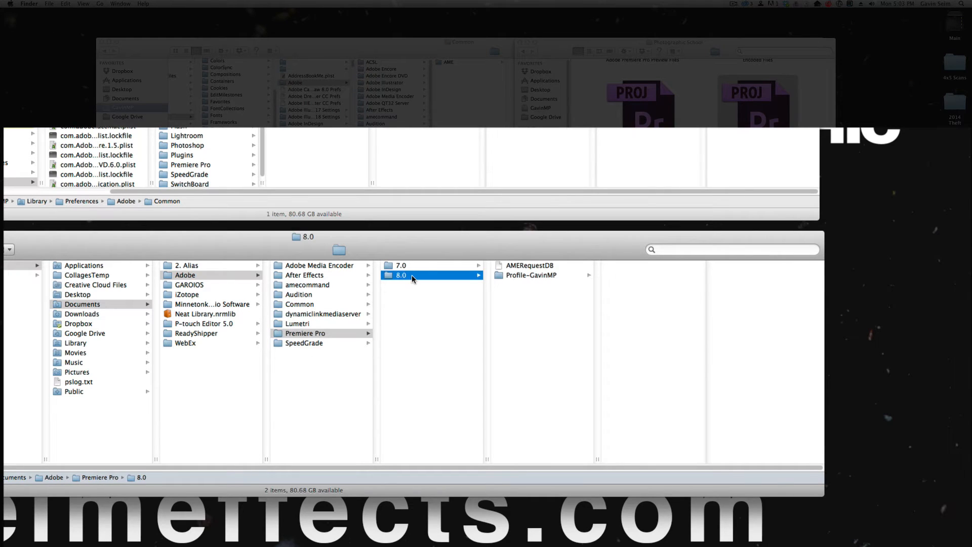
left_click(531, 274)
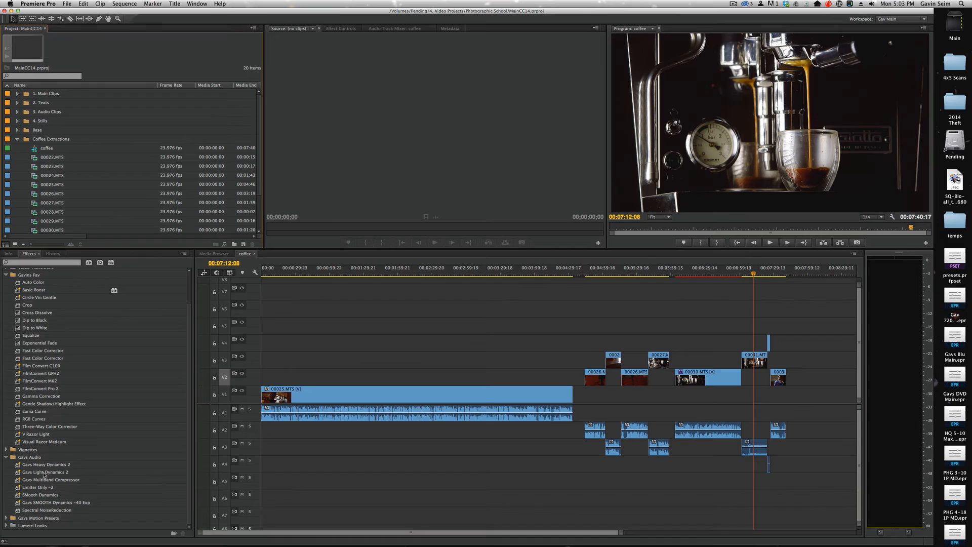
- Scroll the Effects panel to review the Presets folder's imported custom presets
scroll("up", 3)
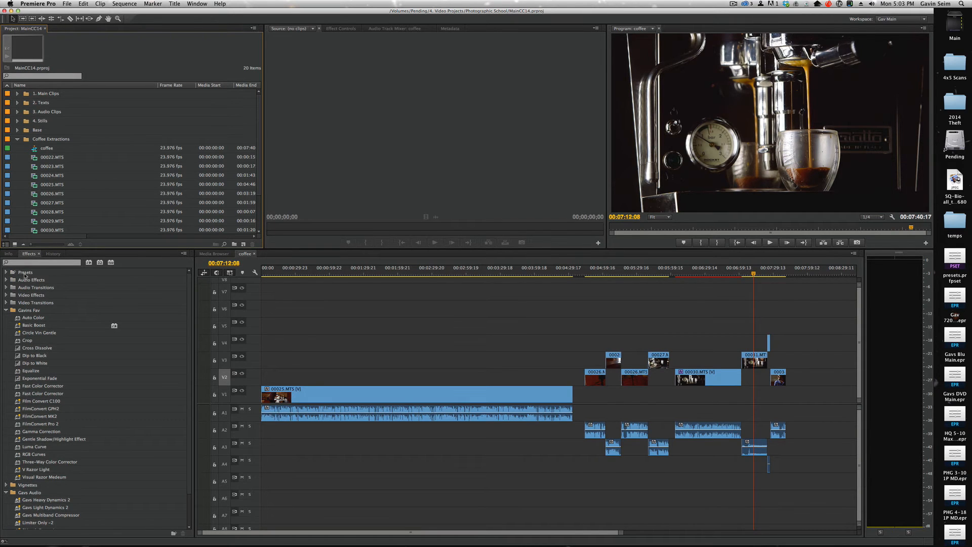
scroll("down", 3)
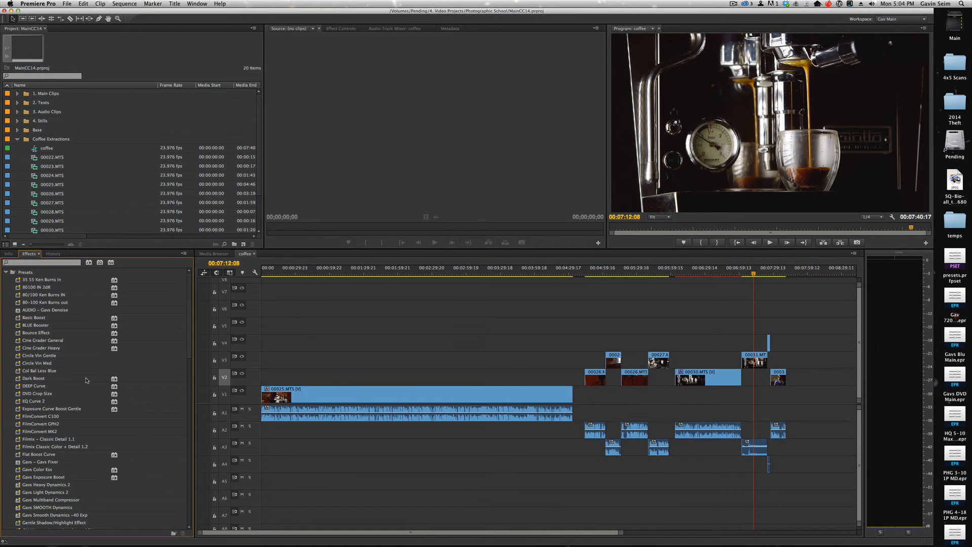
mouse_move(228, 167)
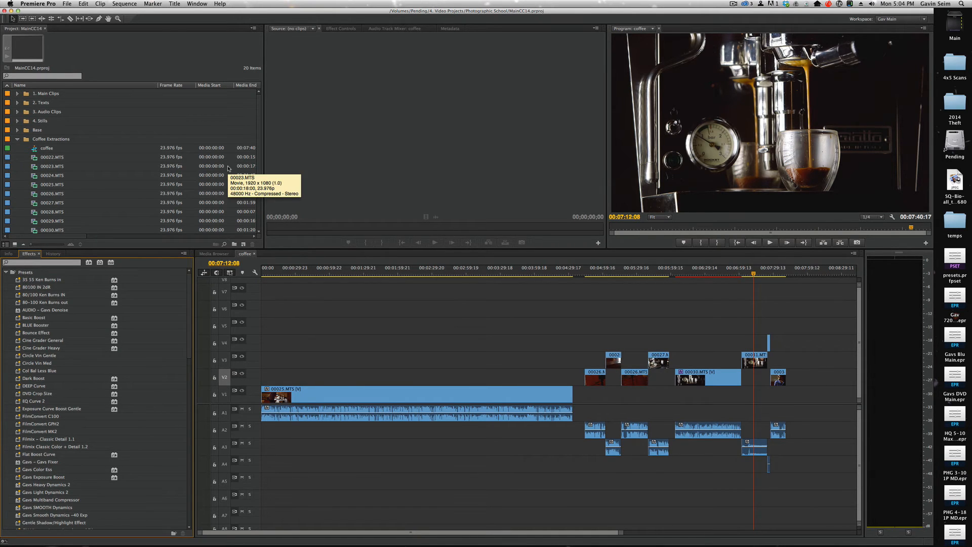
mouse_move(271, 189)
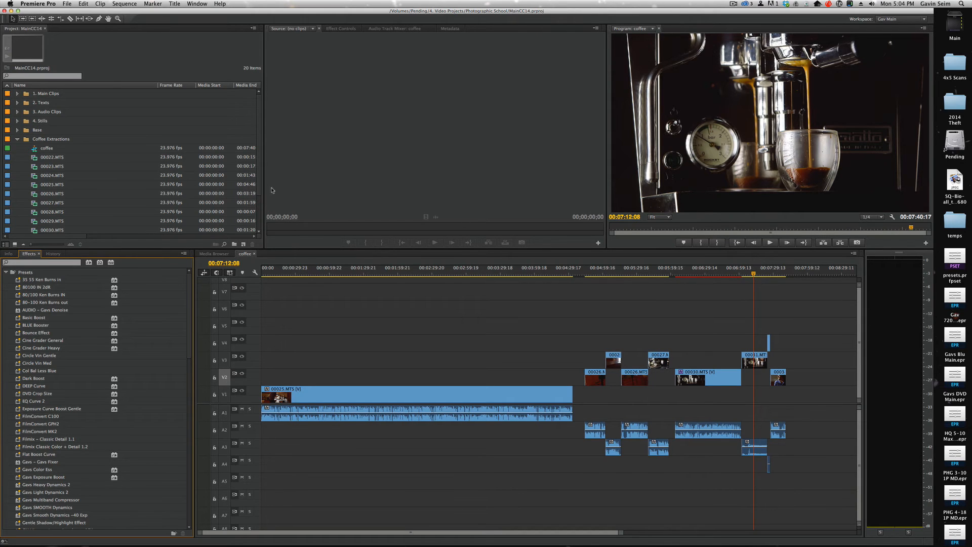
mouse_move(264, 274)
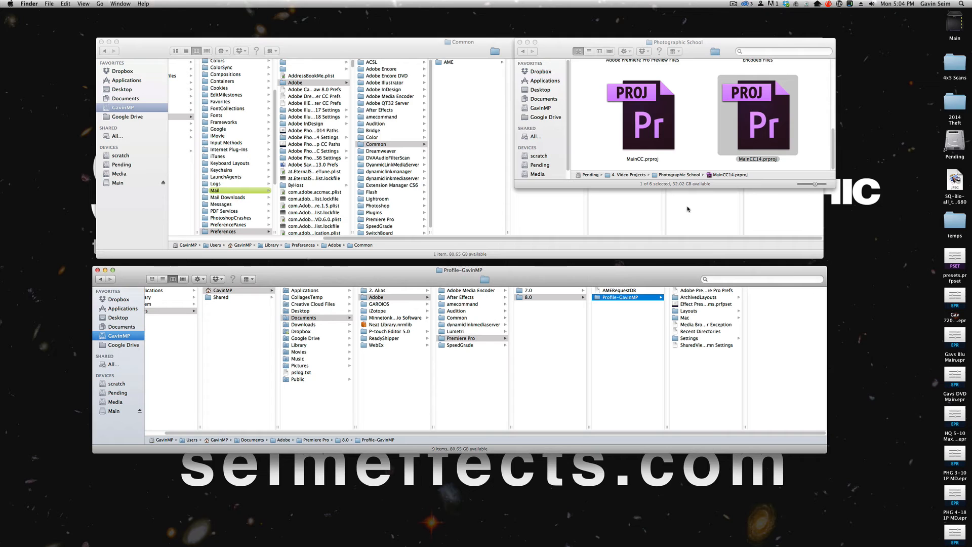
mouse_move(674, 397)
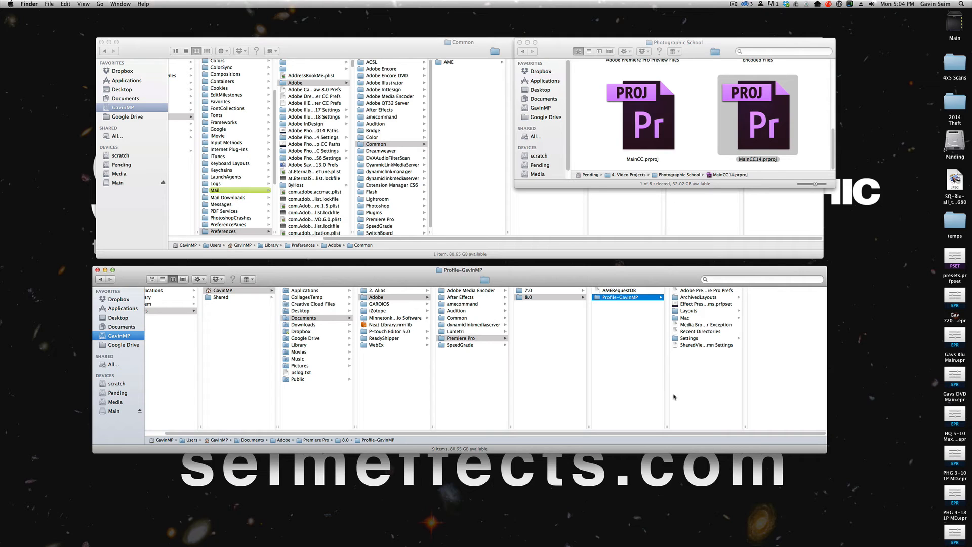
left_click(528, 289)
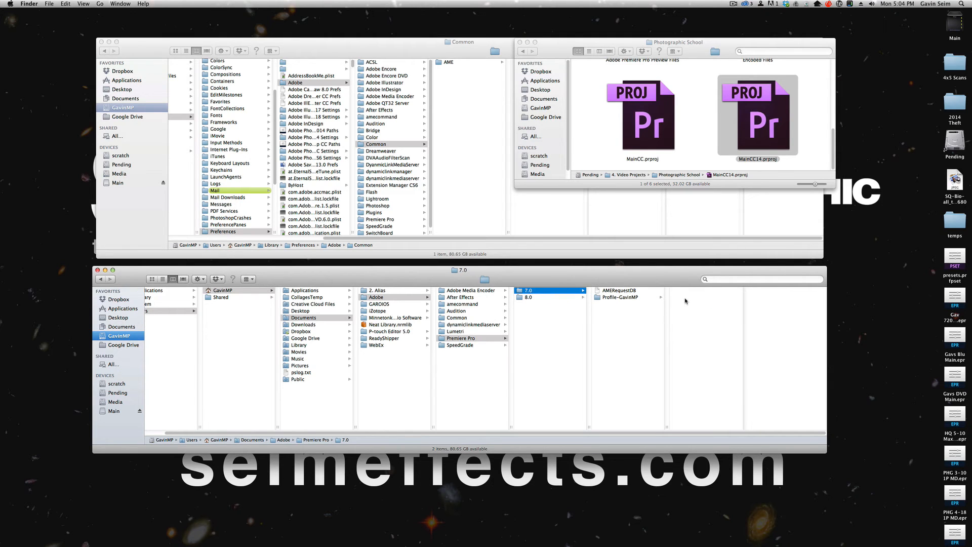
left_click(617, 297)
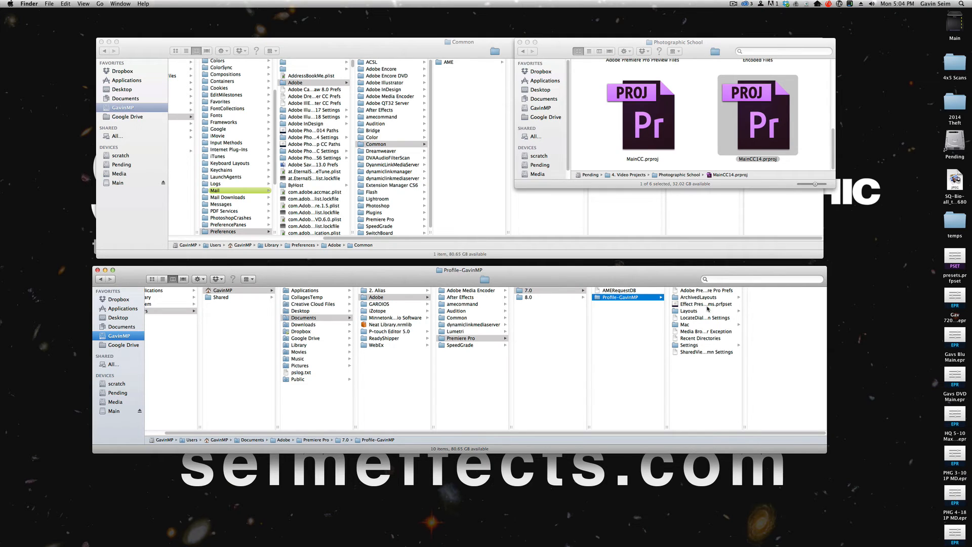
left_click(548, 297)
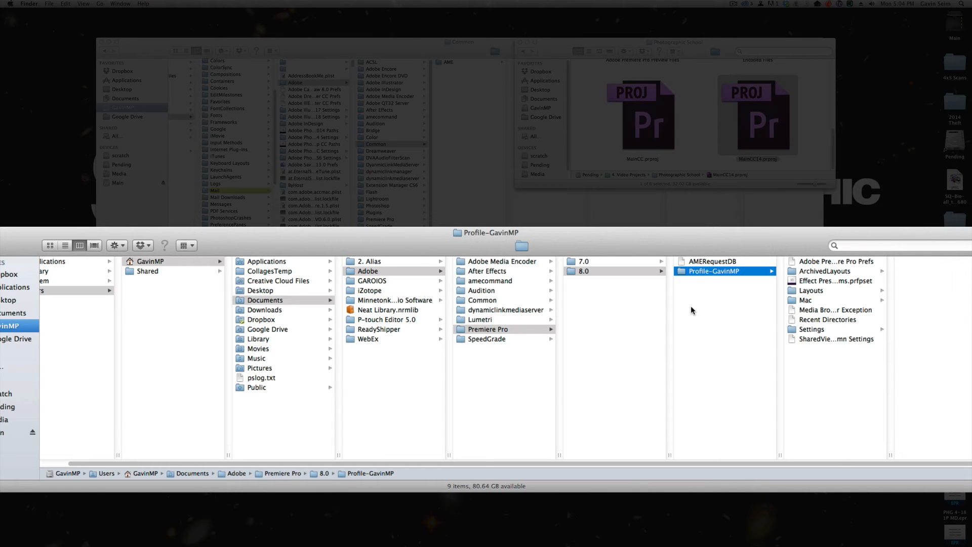
mouse_move(649, 336)
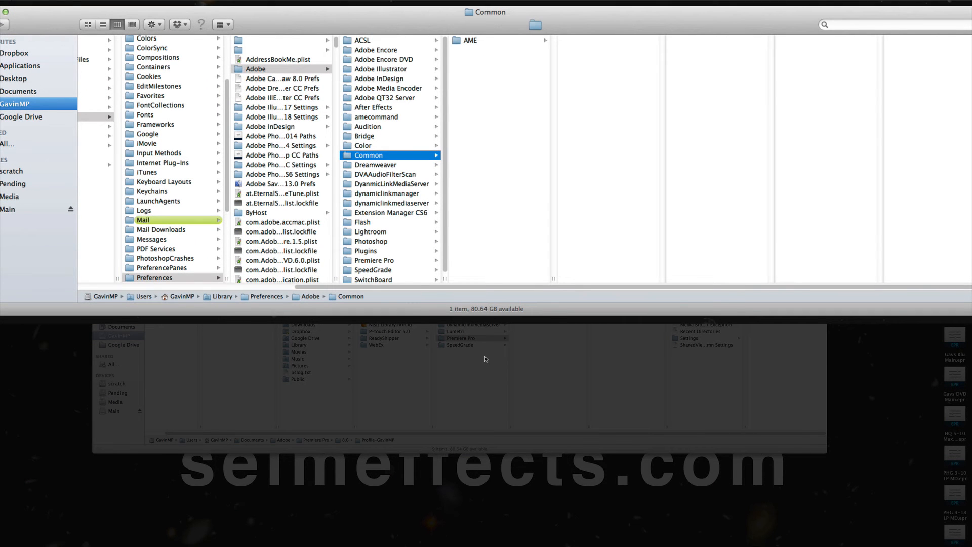
mouse_move(116, 127)
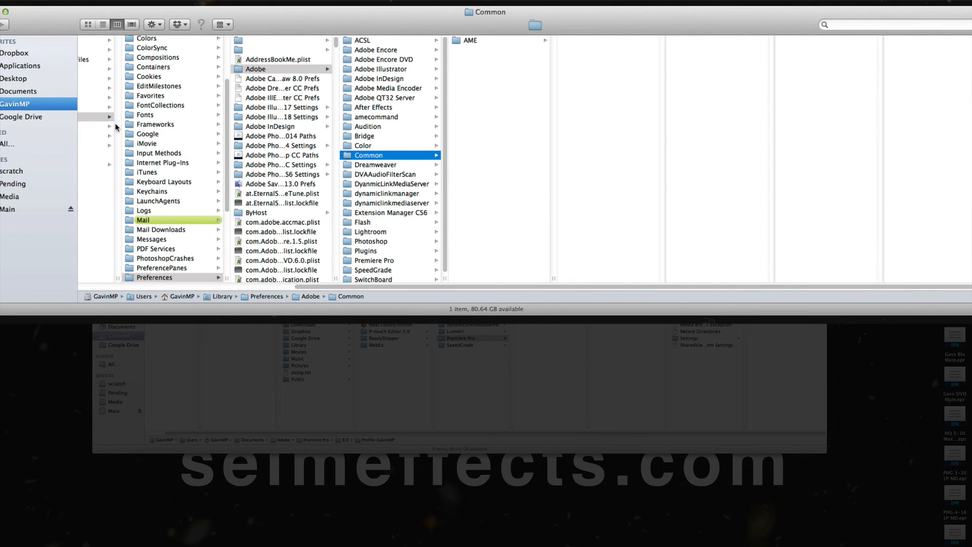
mouse_move(140, 299)
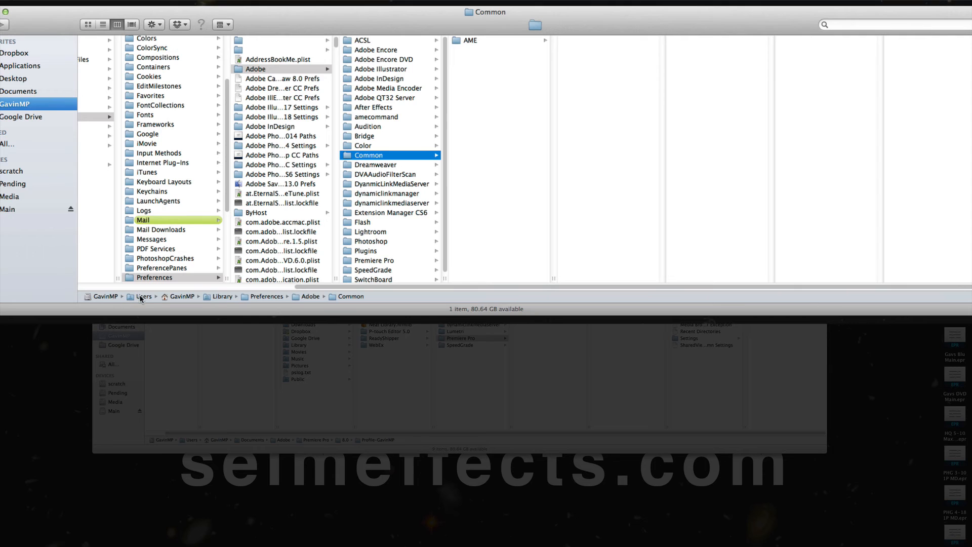
mouse_move(230, 297)
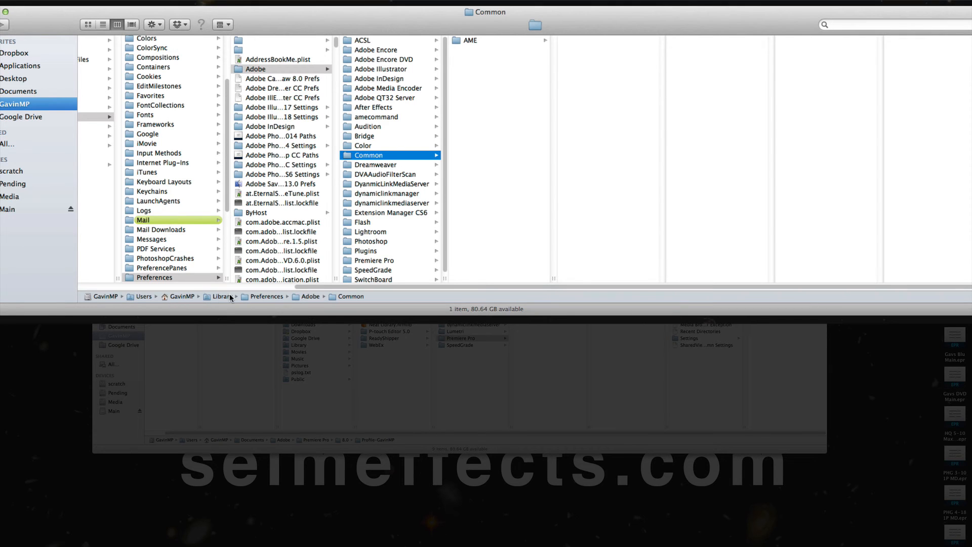
mouse_move(270, 298)
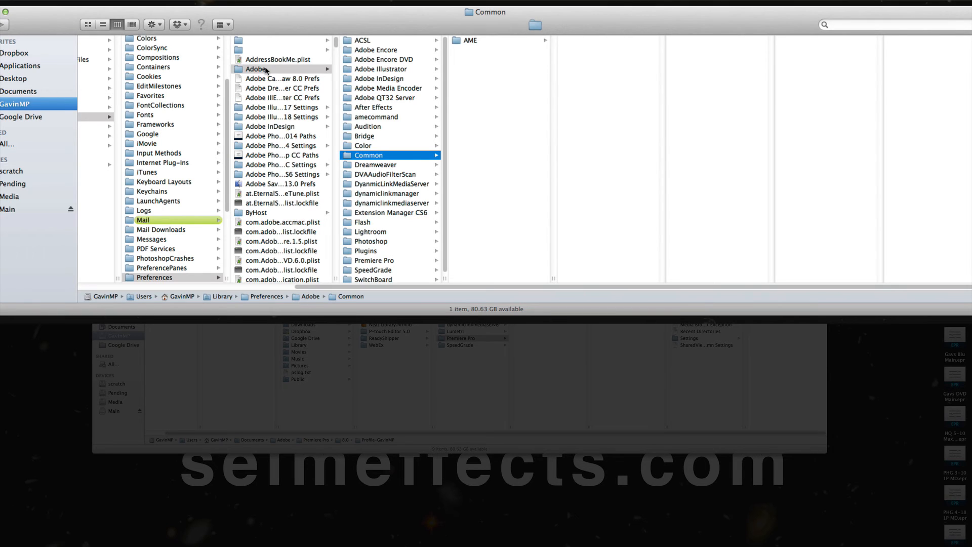
- Select all seven .epr files in AME 7.0 Presets, then move to AME 8.0 Presets
left_click(465, 39)
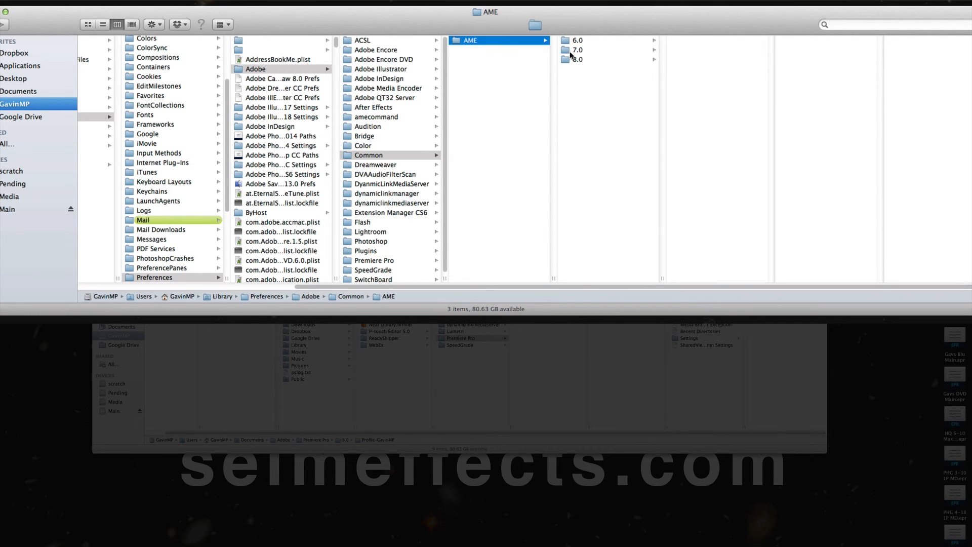
left_click(576, 49)
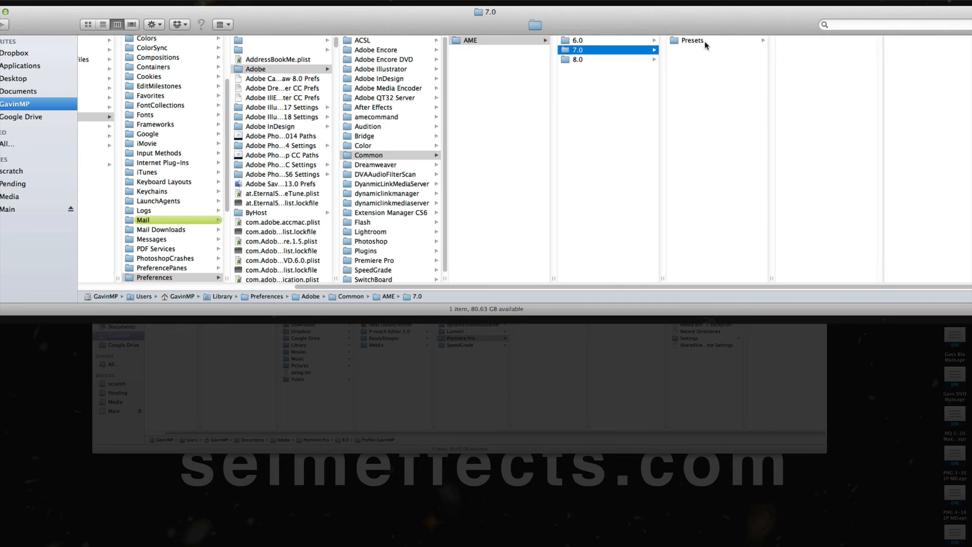
left_click(690, 40)
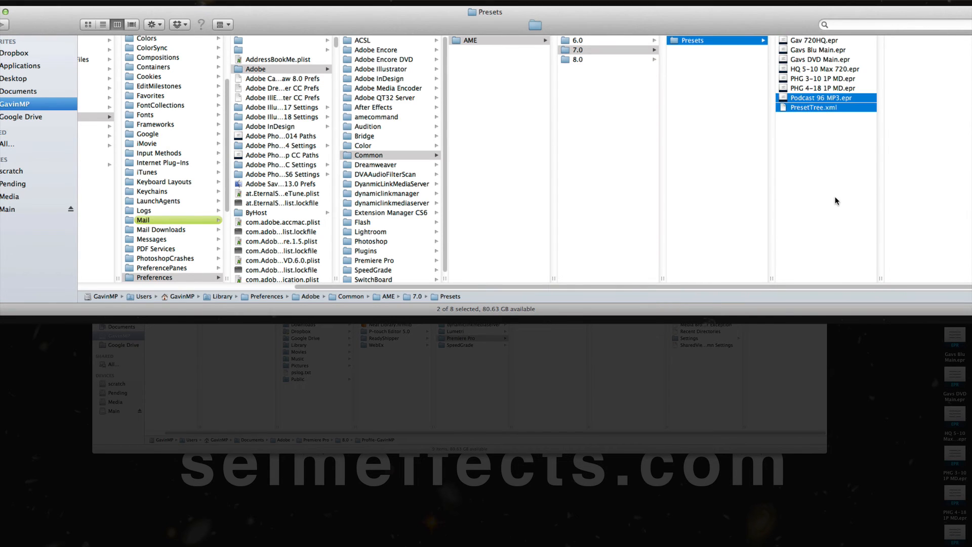
left_click(820, 41)
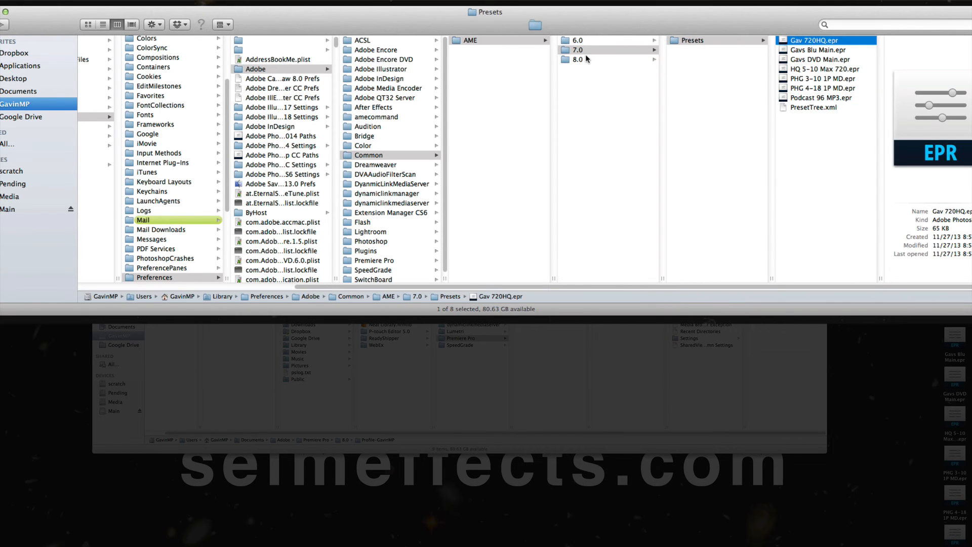
left_click(817, 49)
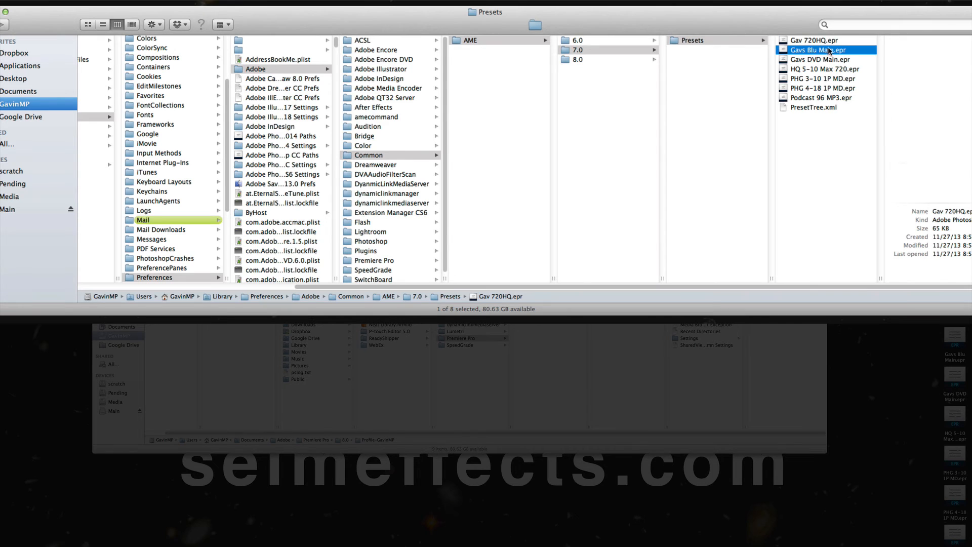
left_click(819, 97)
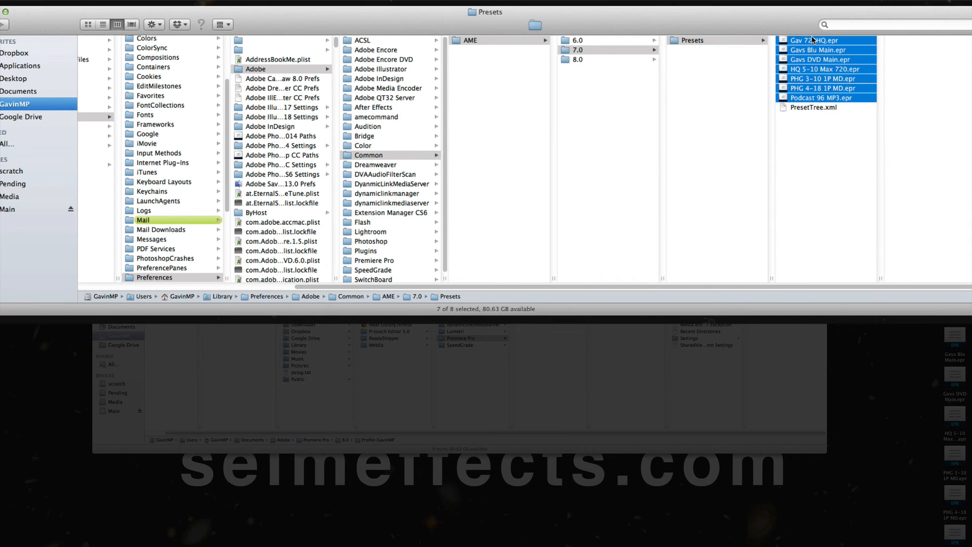
left_click(576, 59)
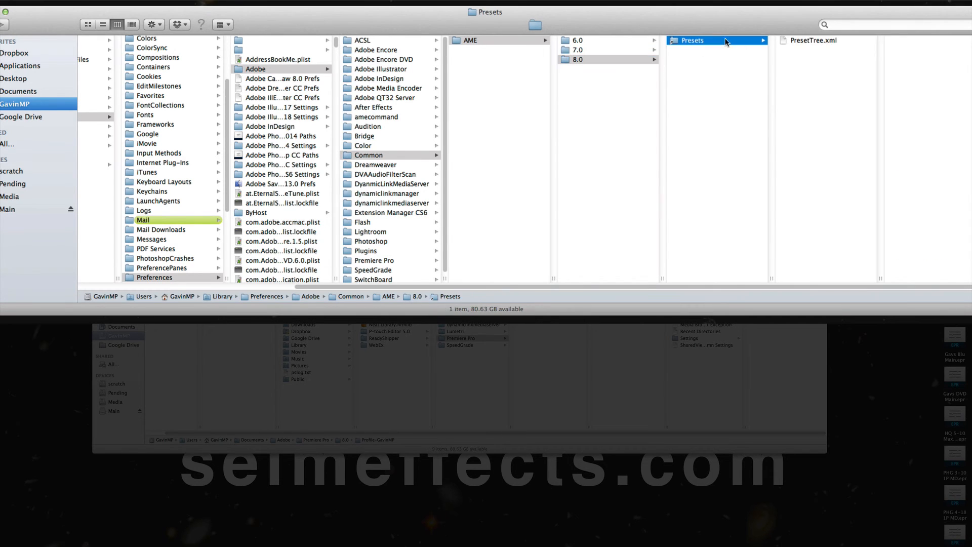
mouse_move(737, 78)
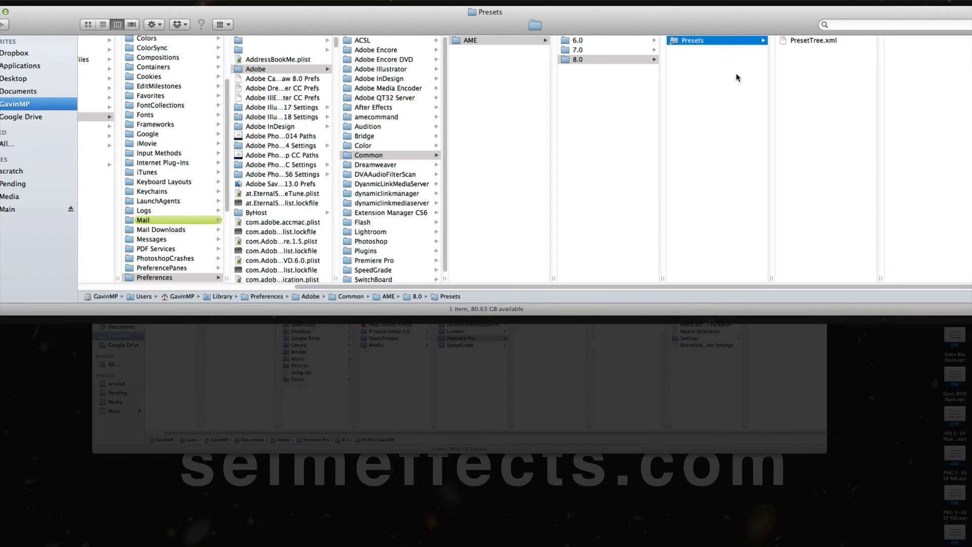
mouse_move(747, 70)
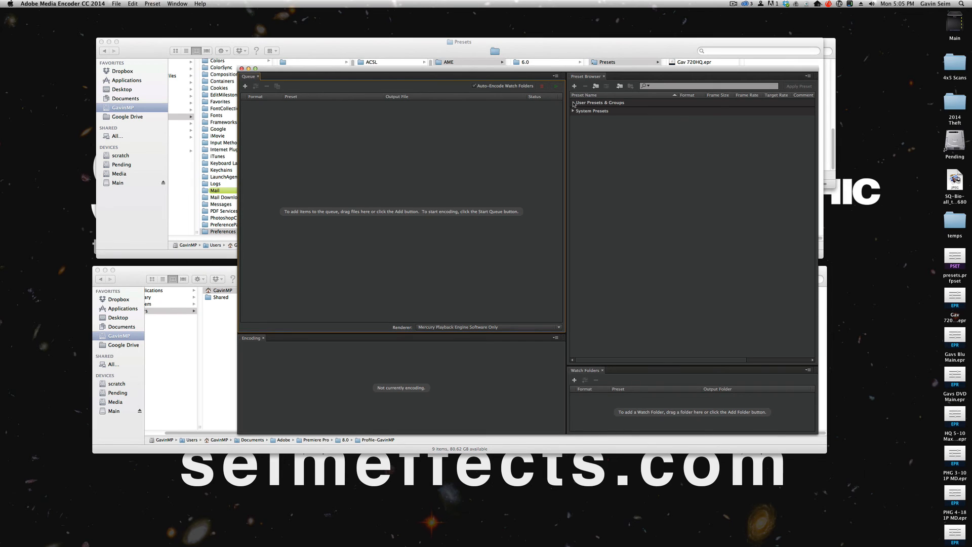
- Paste the custom .epr presets into the AME 8.0 Presets folder
left_click(573, 102)
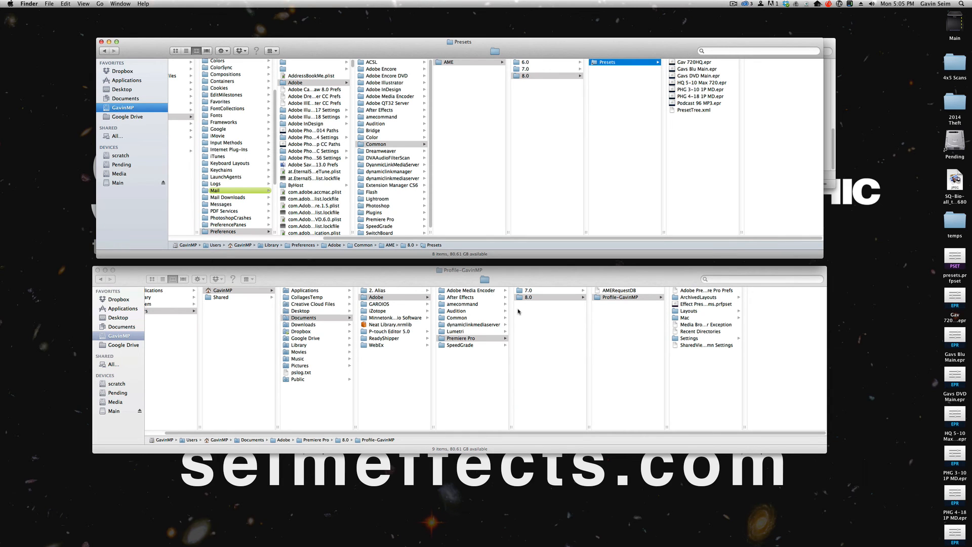
mouse_move(522, 314)
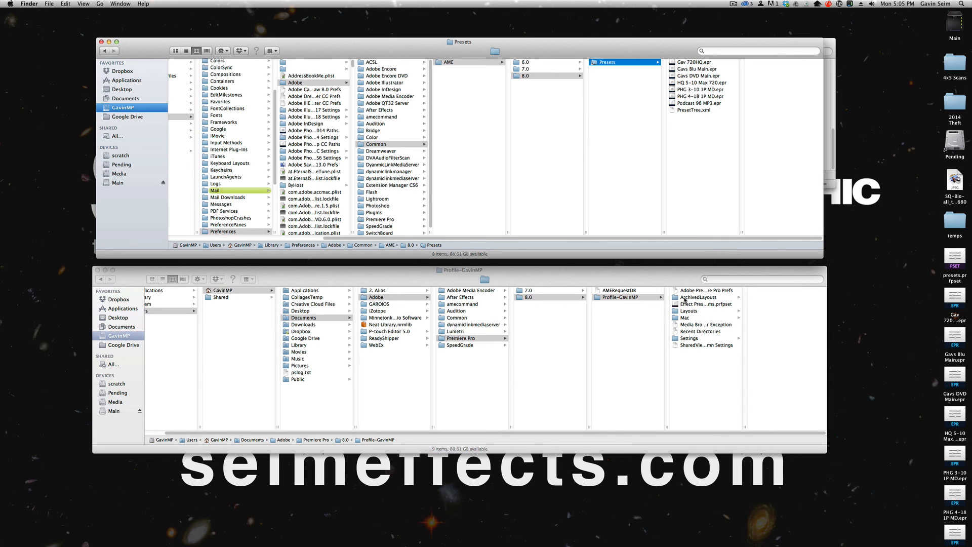
mouse_move(704, 355)
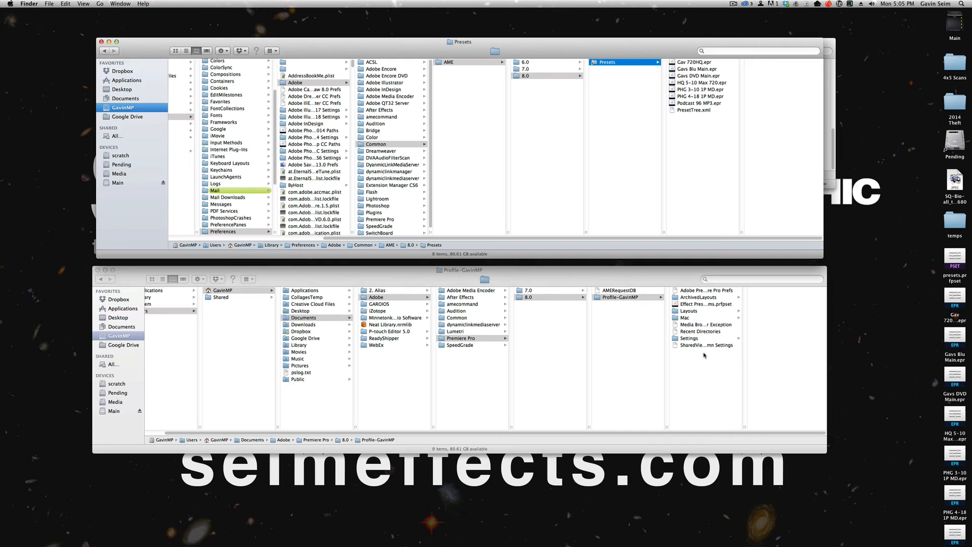
- Bring the Premiere Pro 8.0 profile Finder window back to the front
left_click(617, 296)
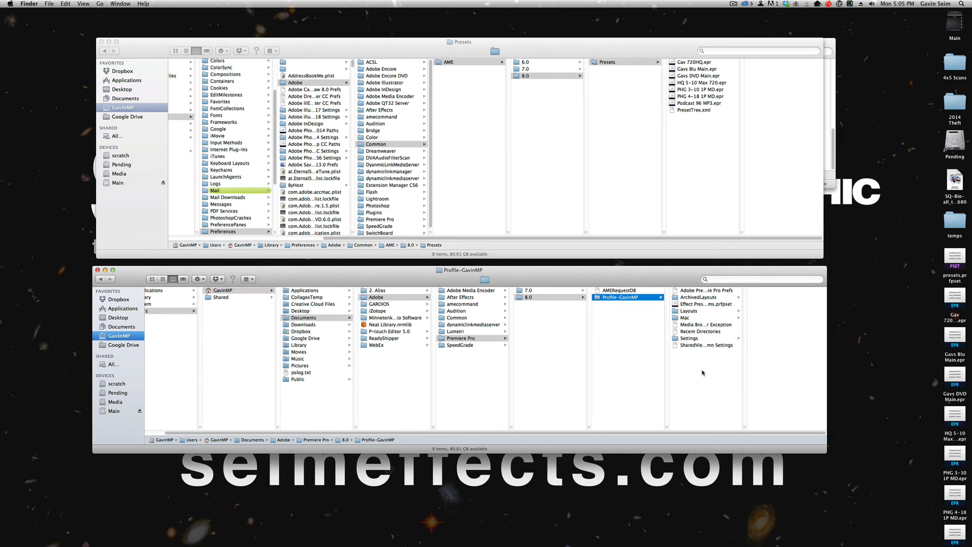
mouse_move(656, 161)
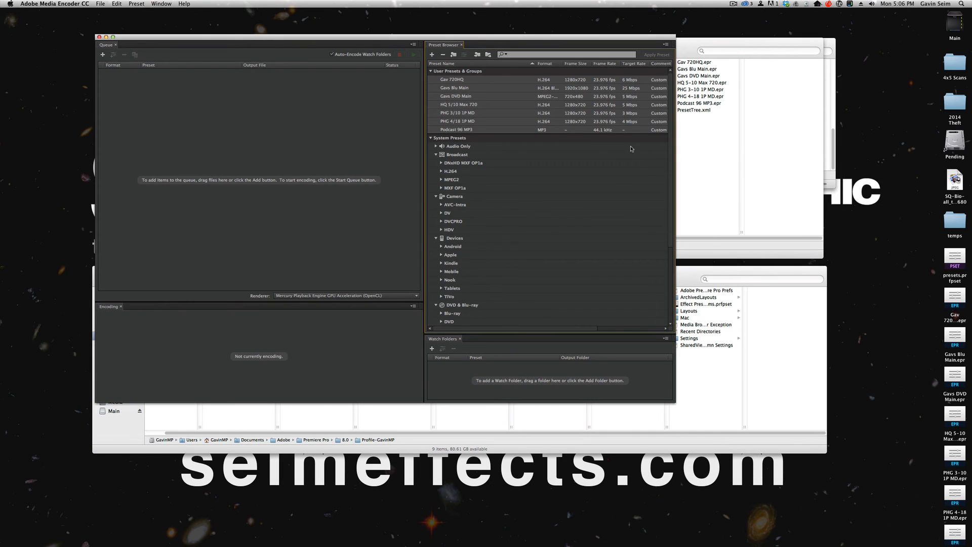
mouse_move(451, 130)
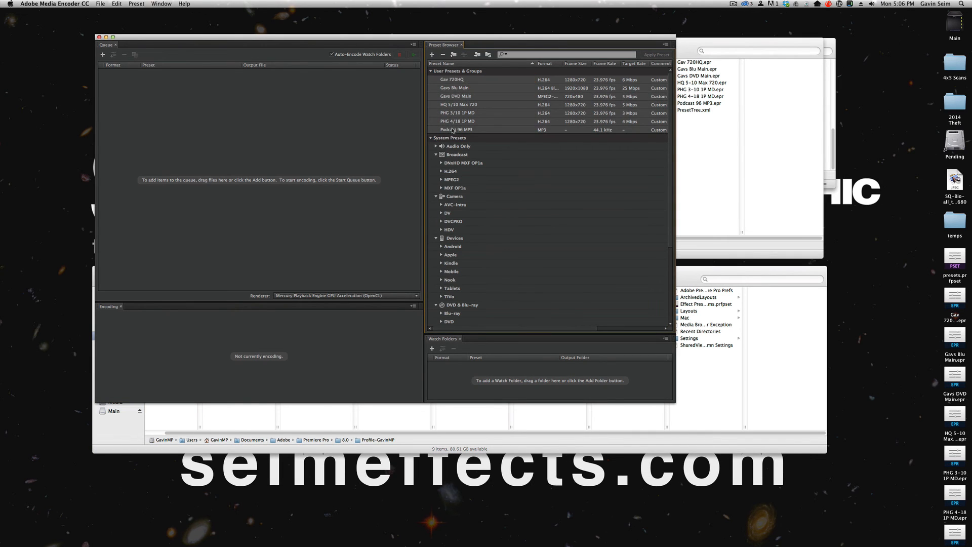